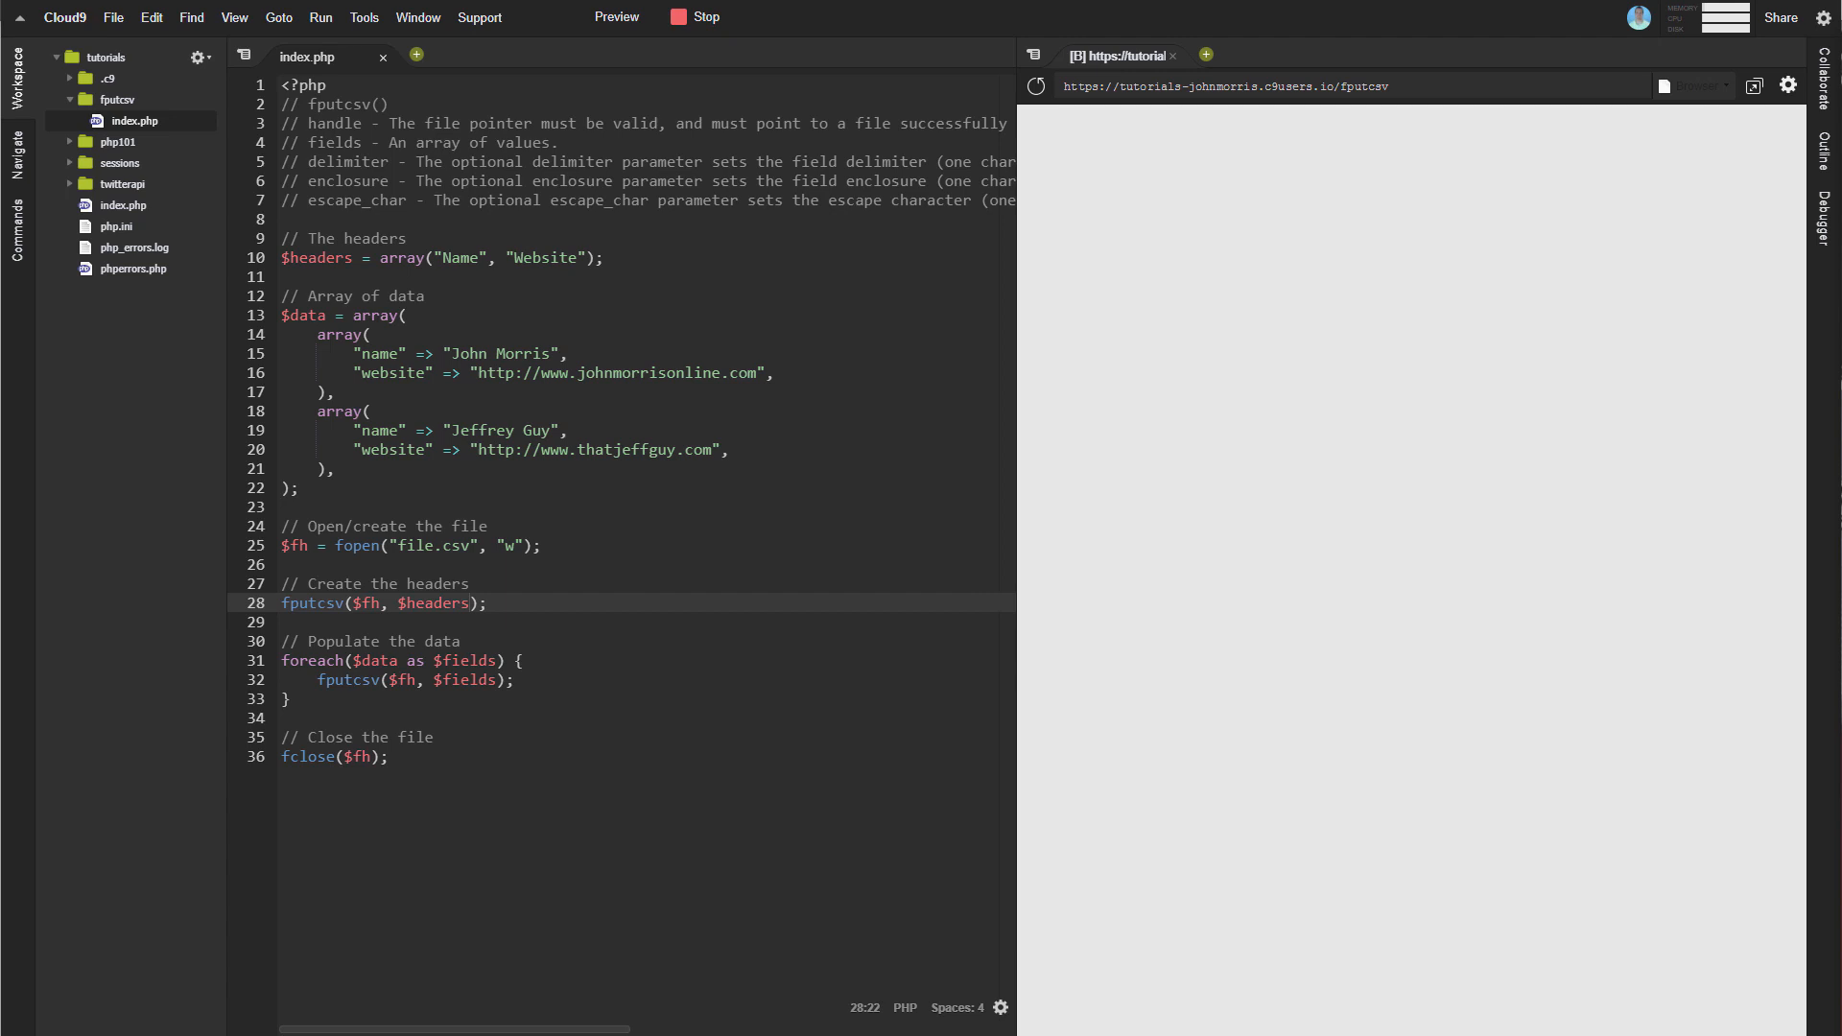
- Finish index.php with fputcsv($fh, $fields) in the foreach loop and fclose($fh), then save
left_click(602, 257)
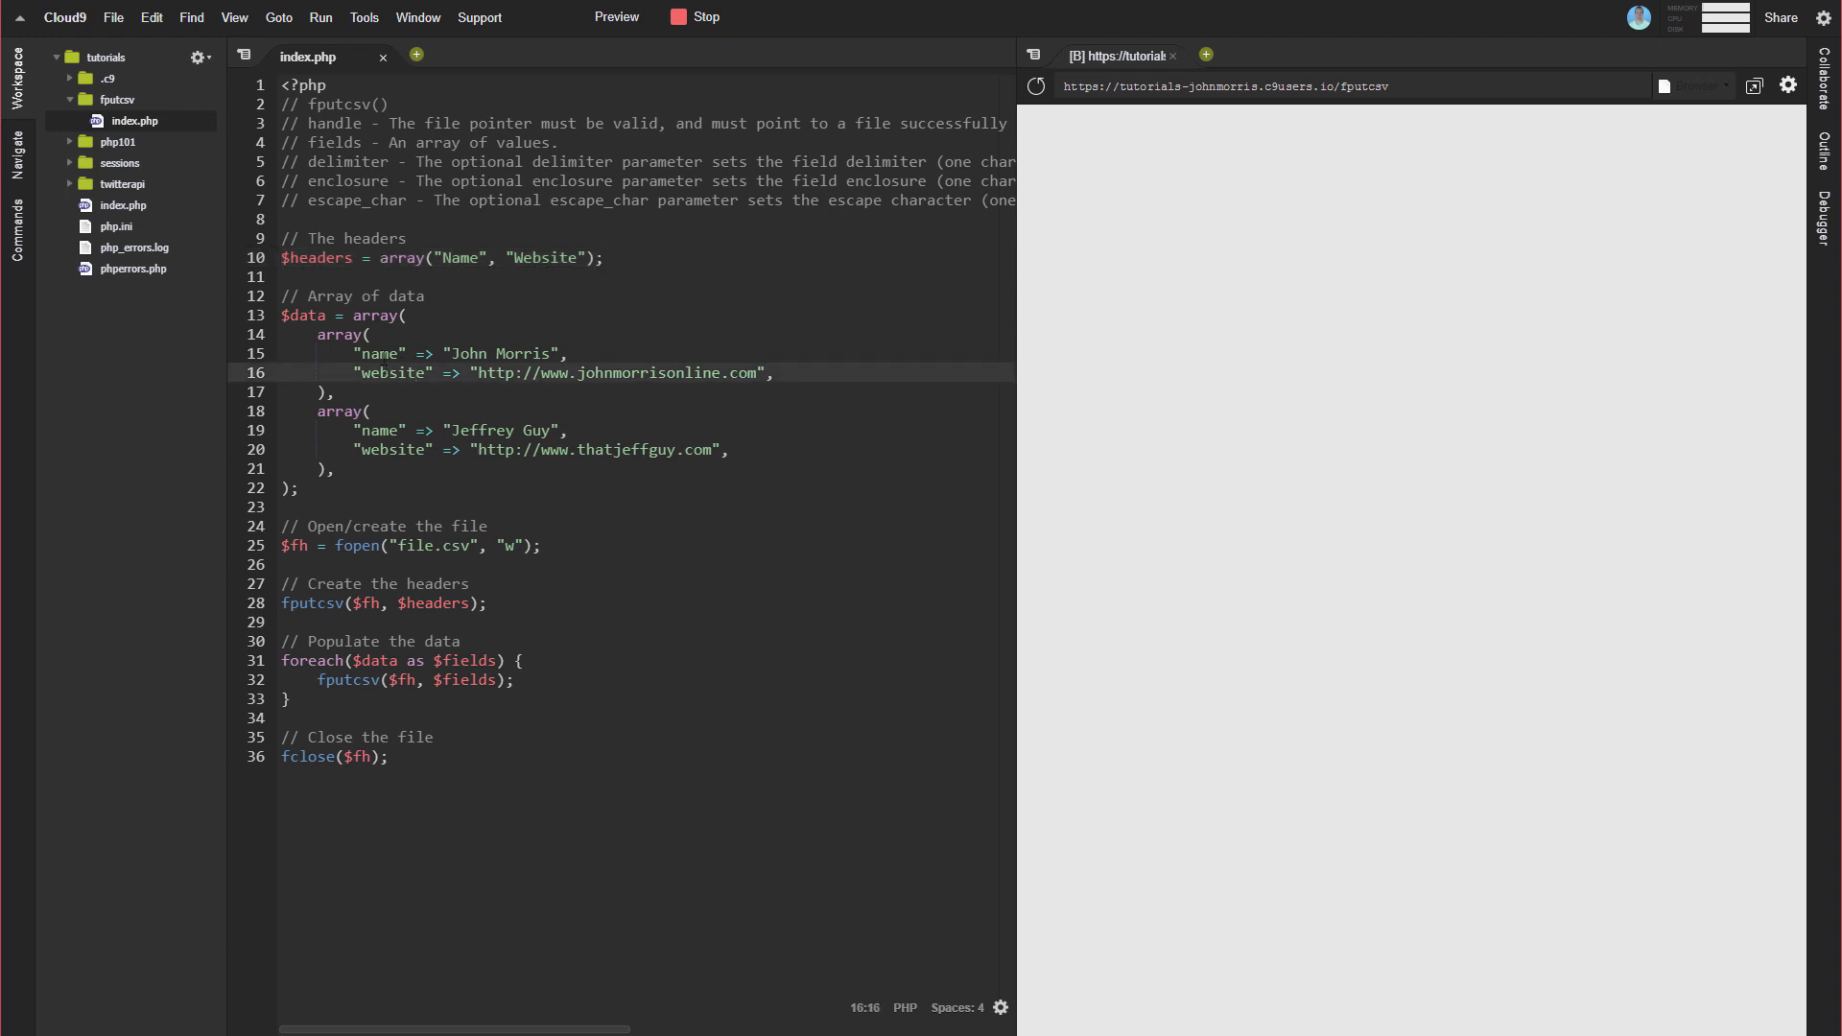
left_click(761, 449)
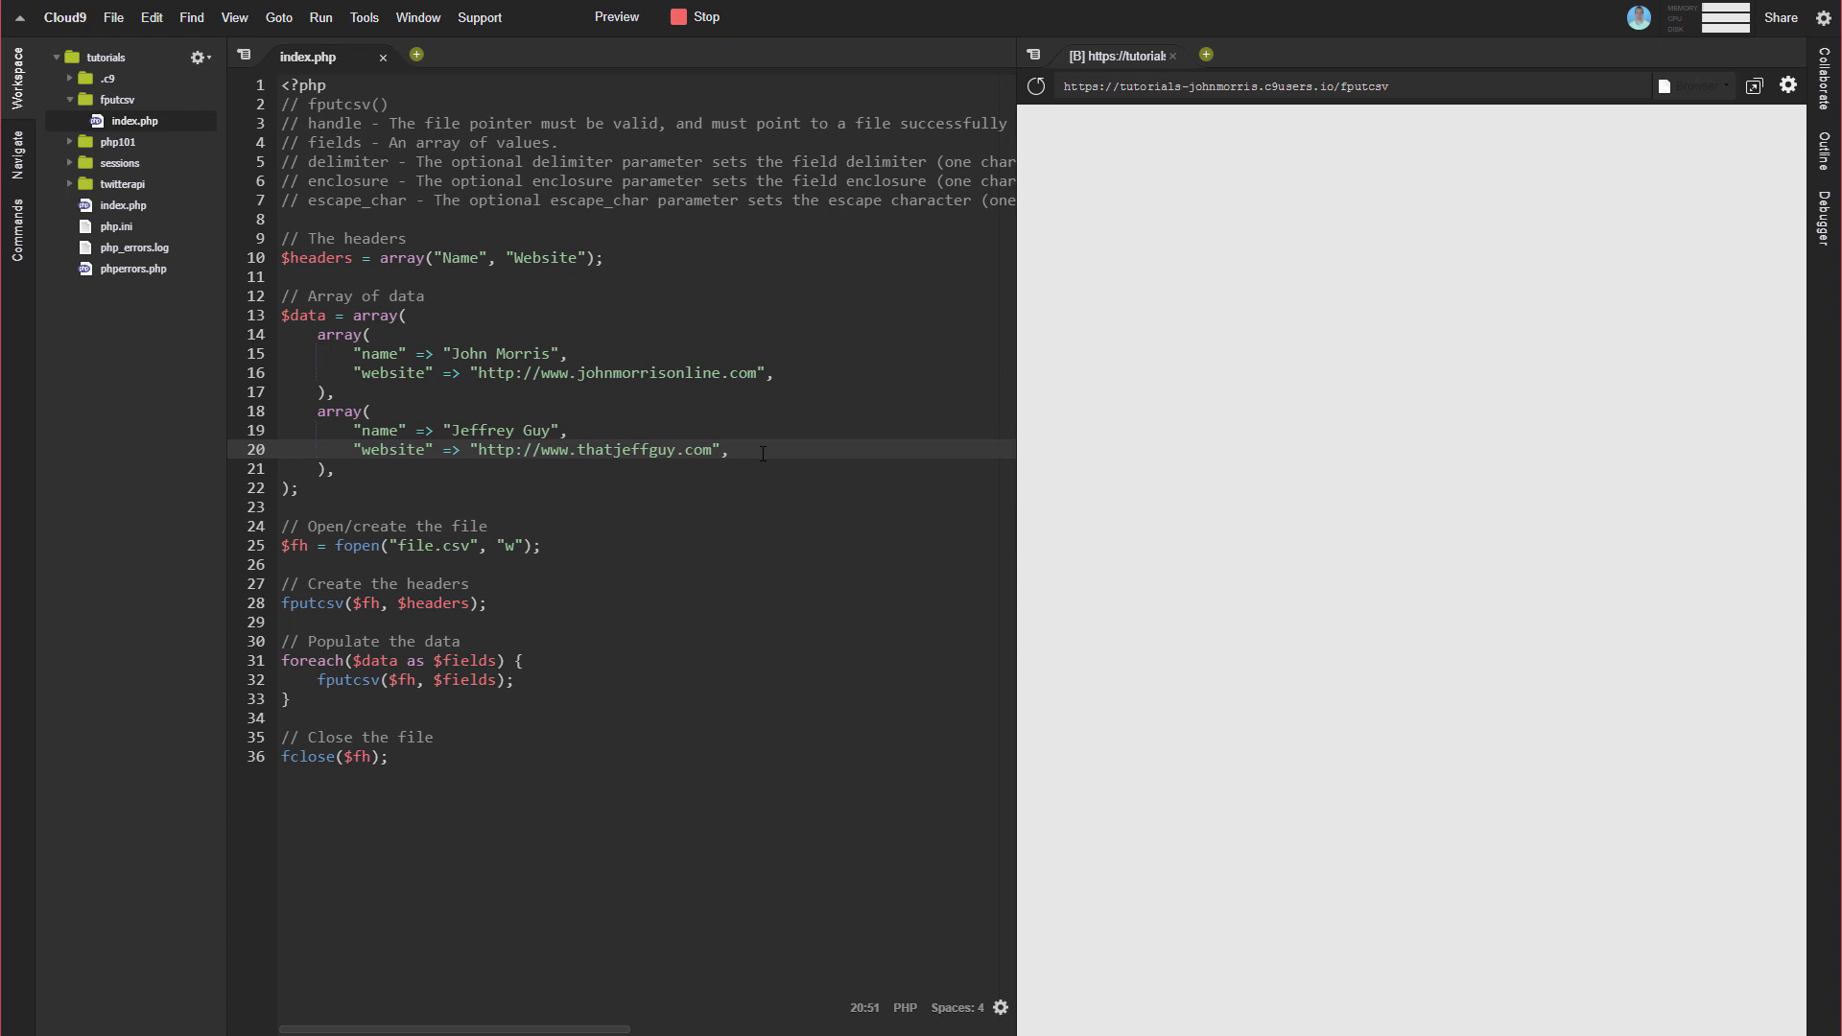
mouse_move(752, 258)
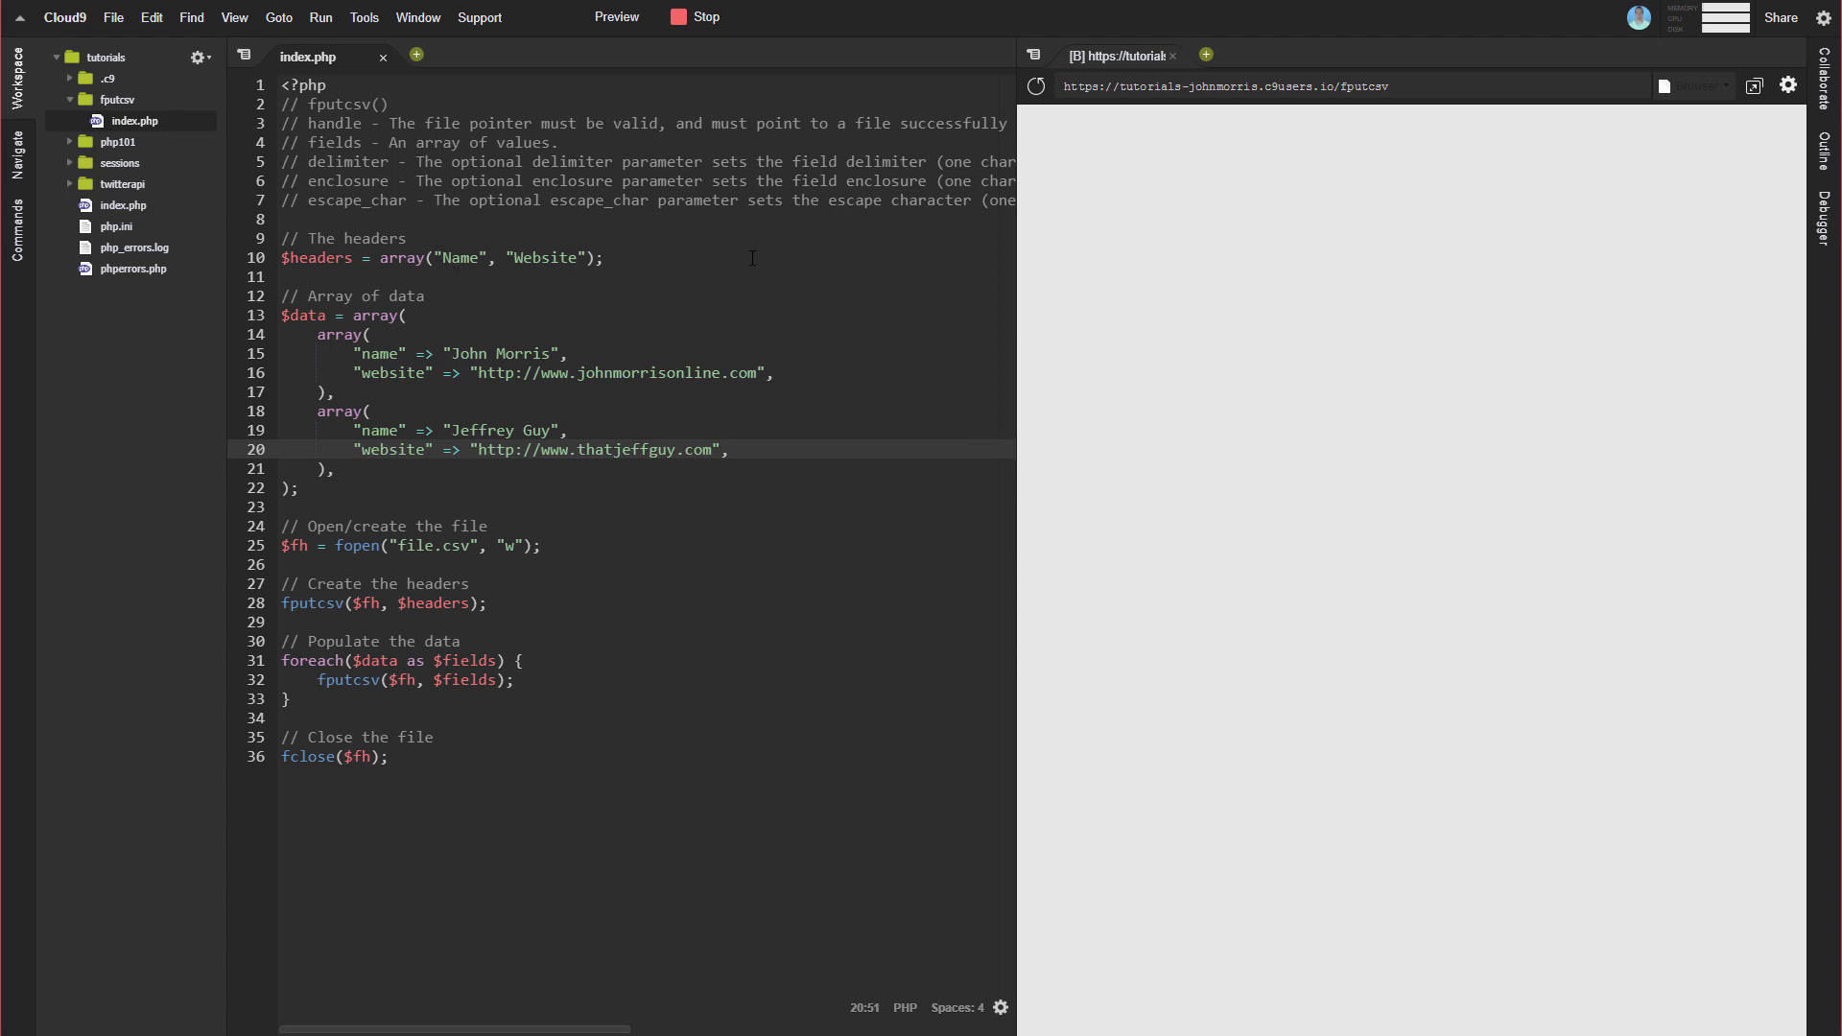
mouse_move(399, 396)
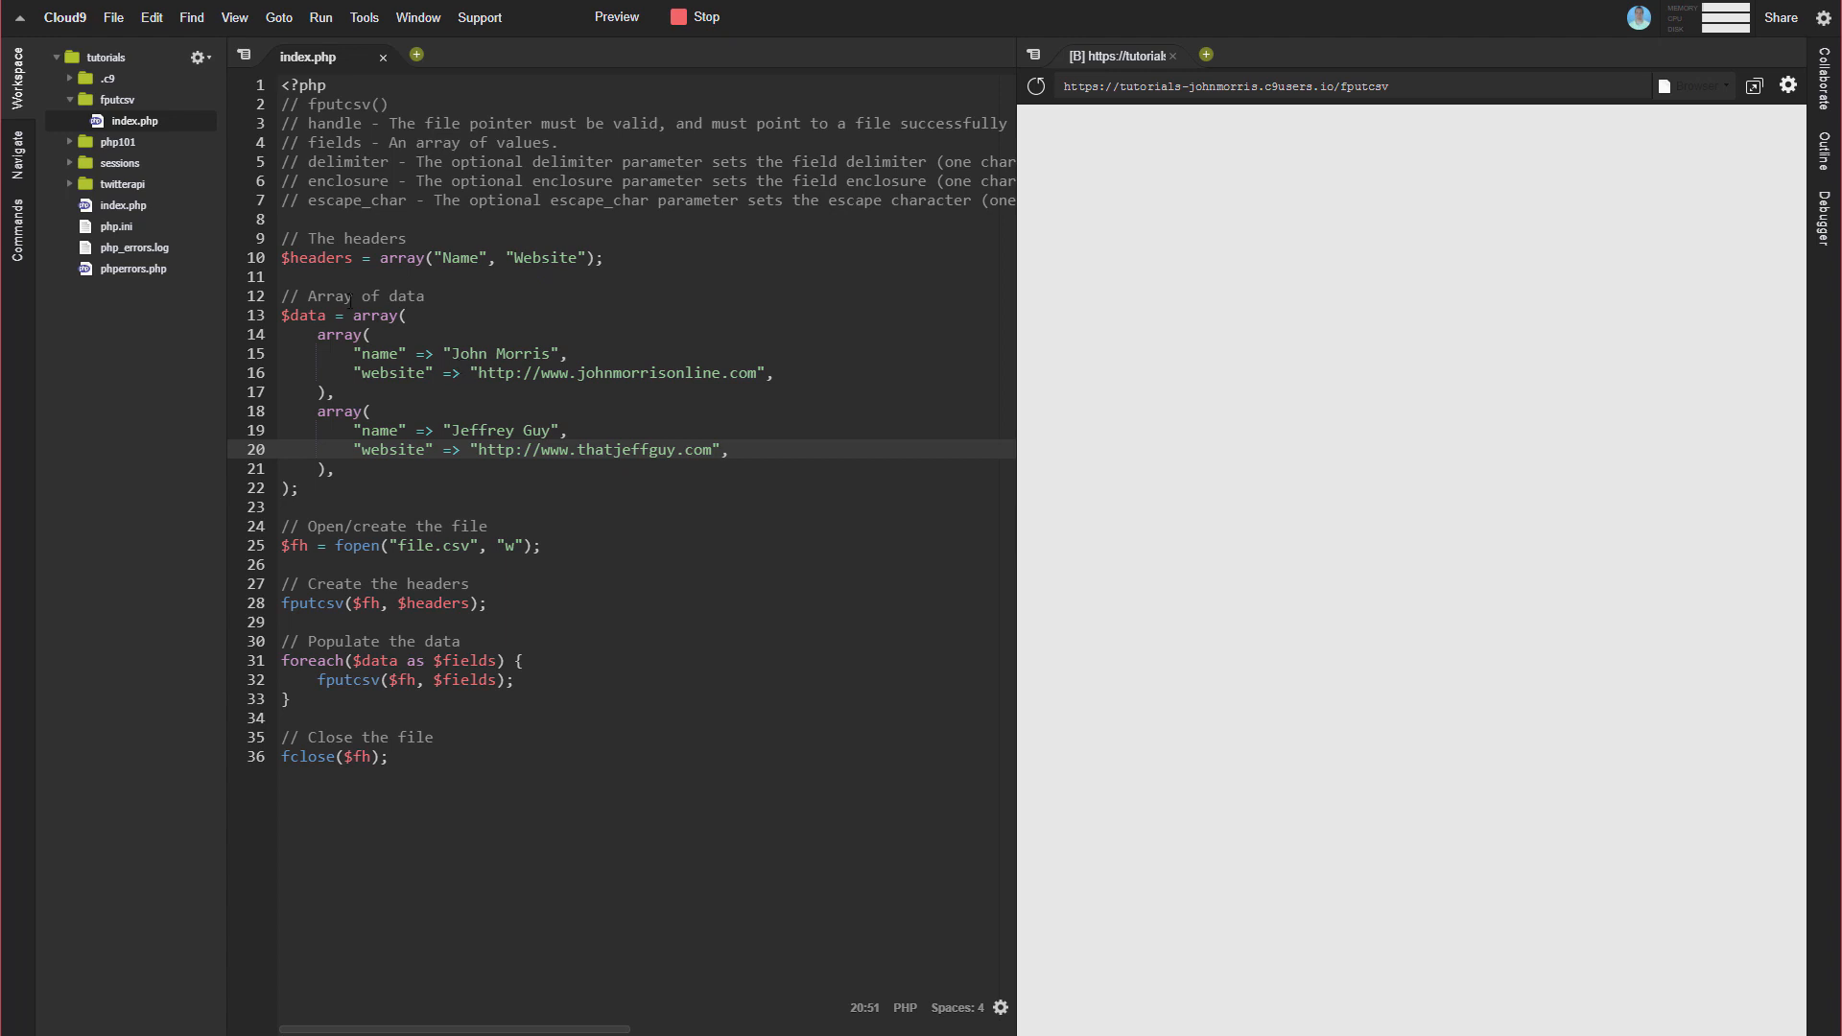
mouse_move(393, 487)
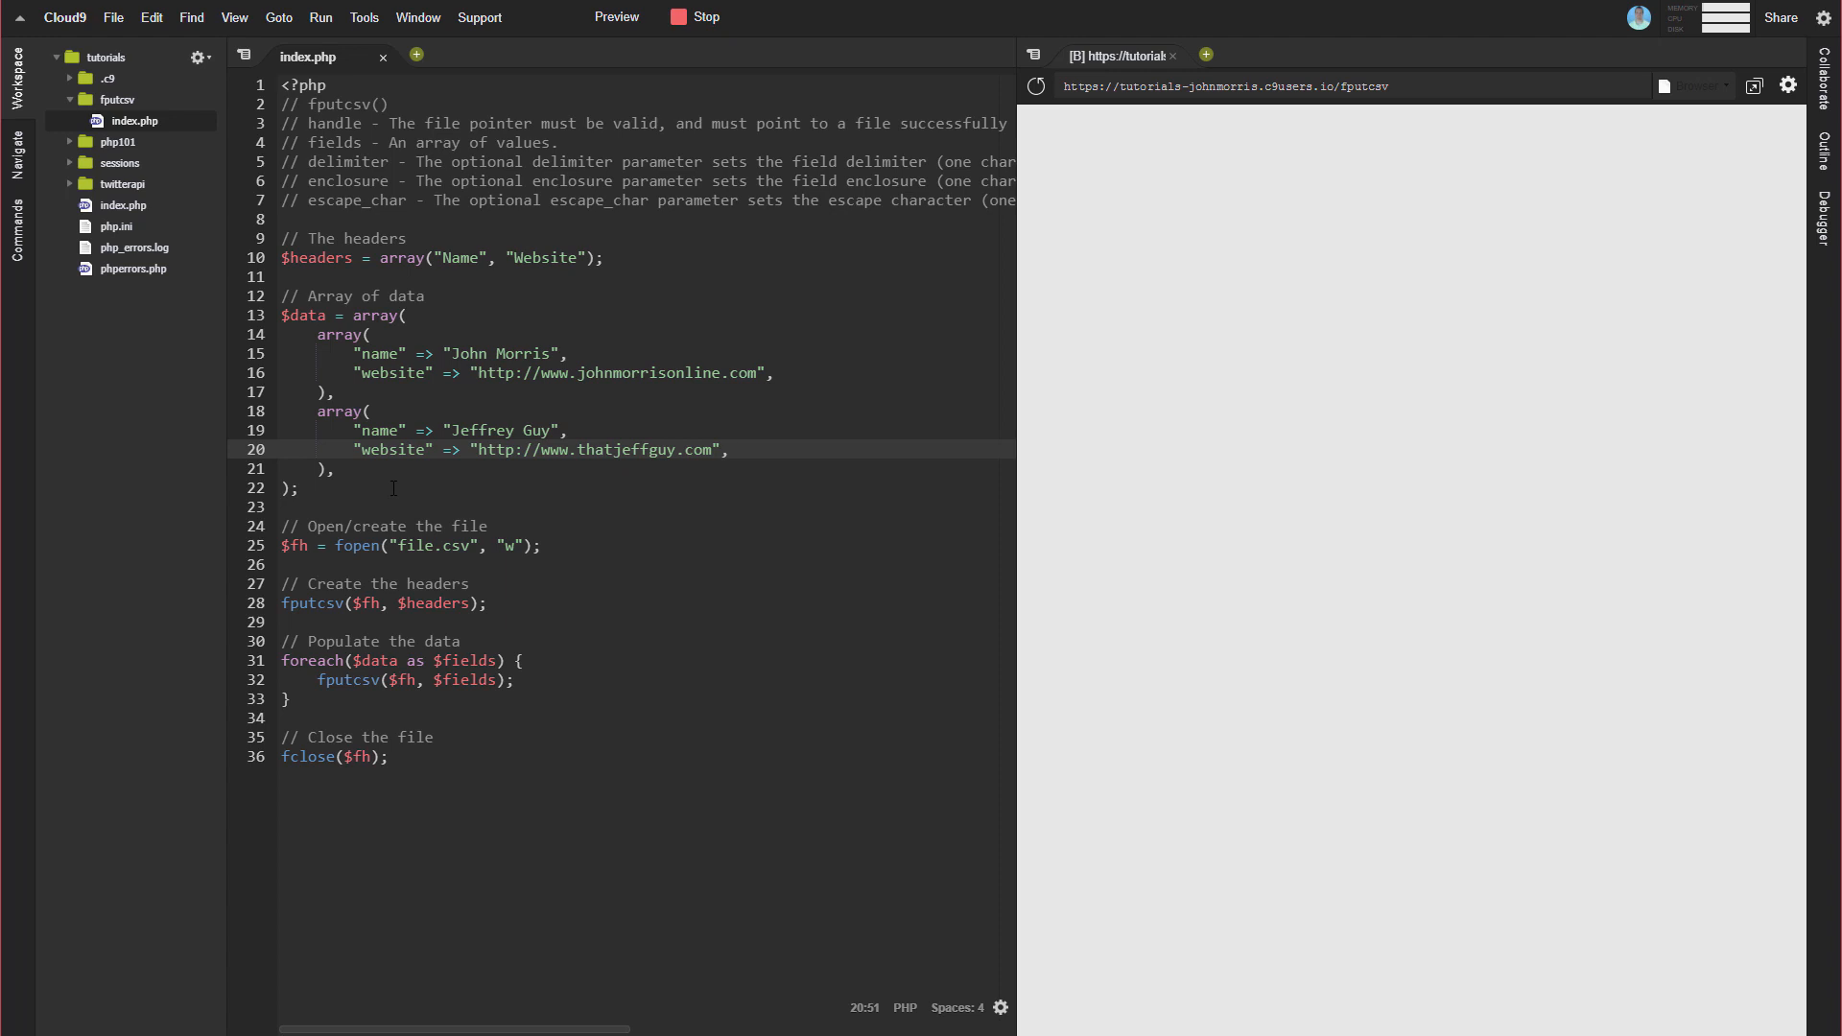
mouse_move(538, 455)
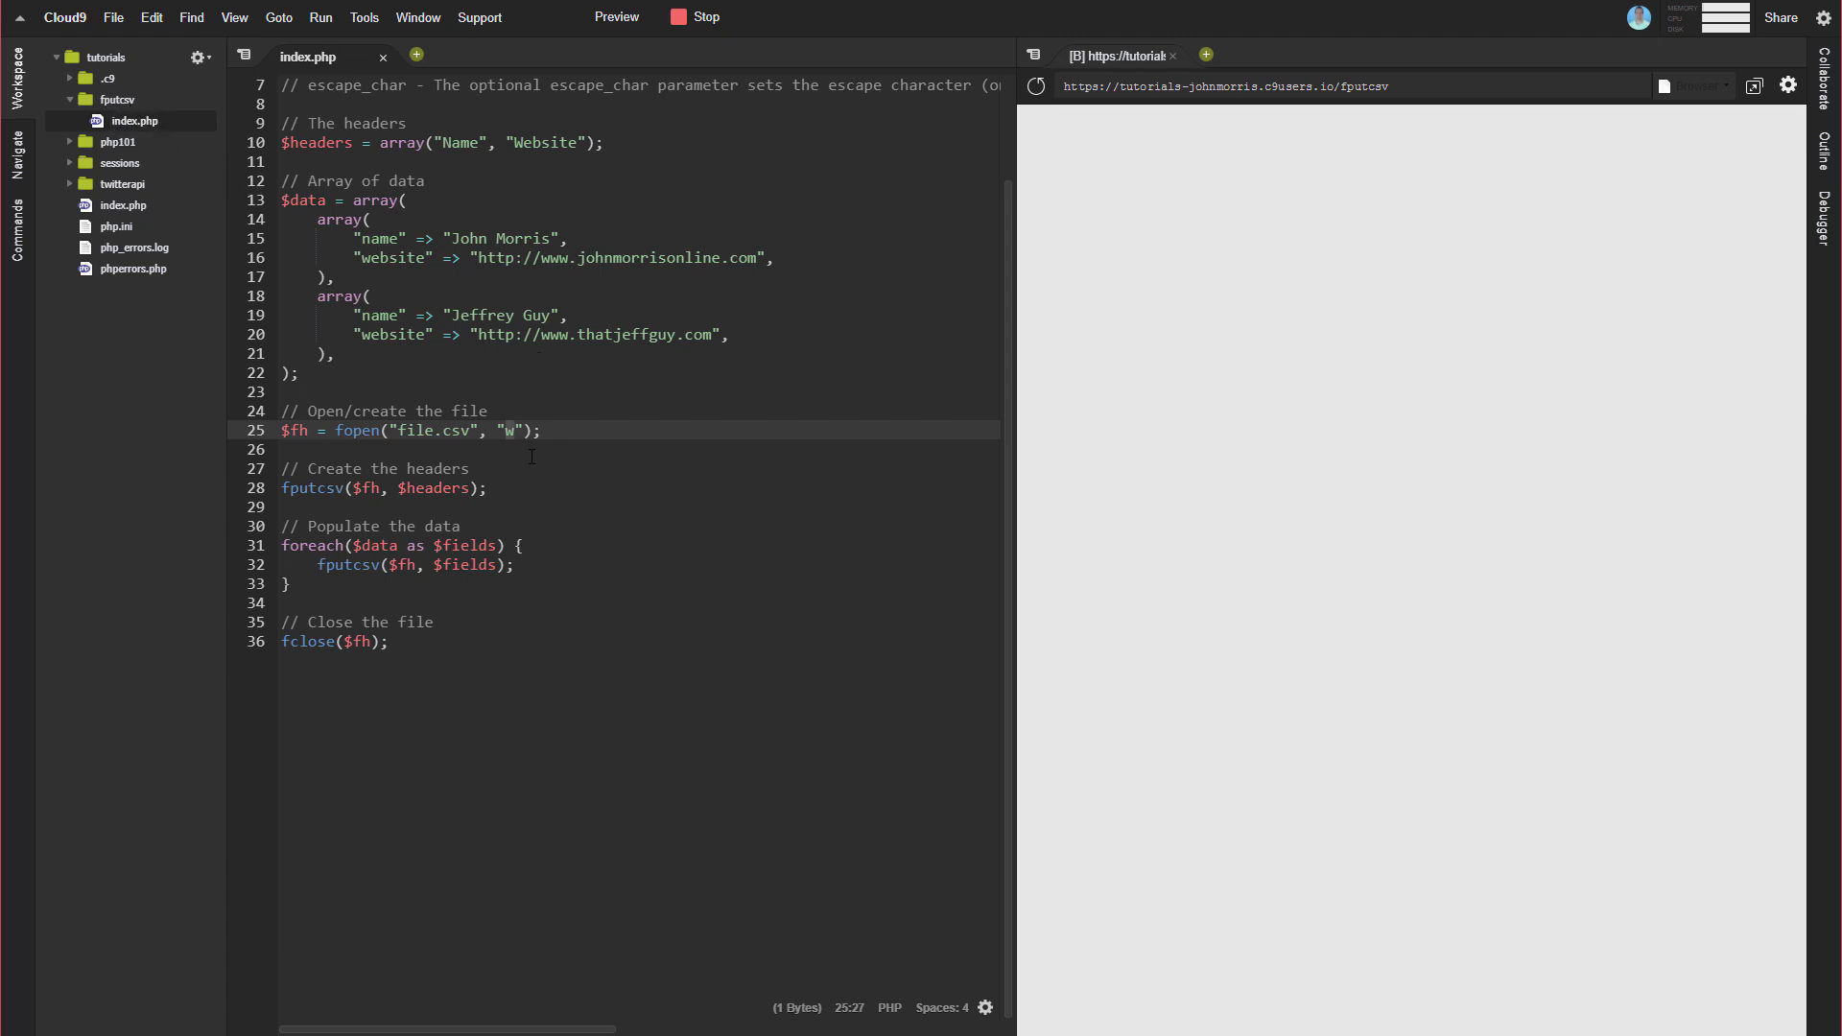
mouse_move(576, 425)
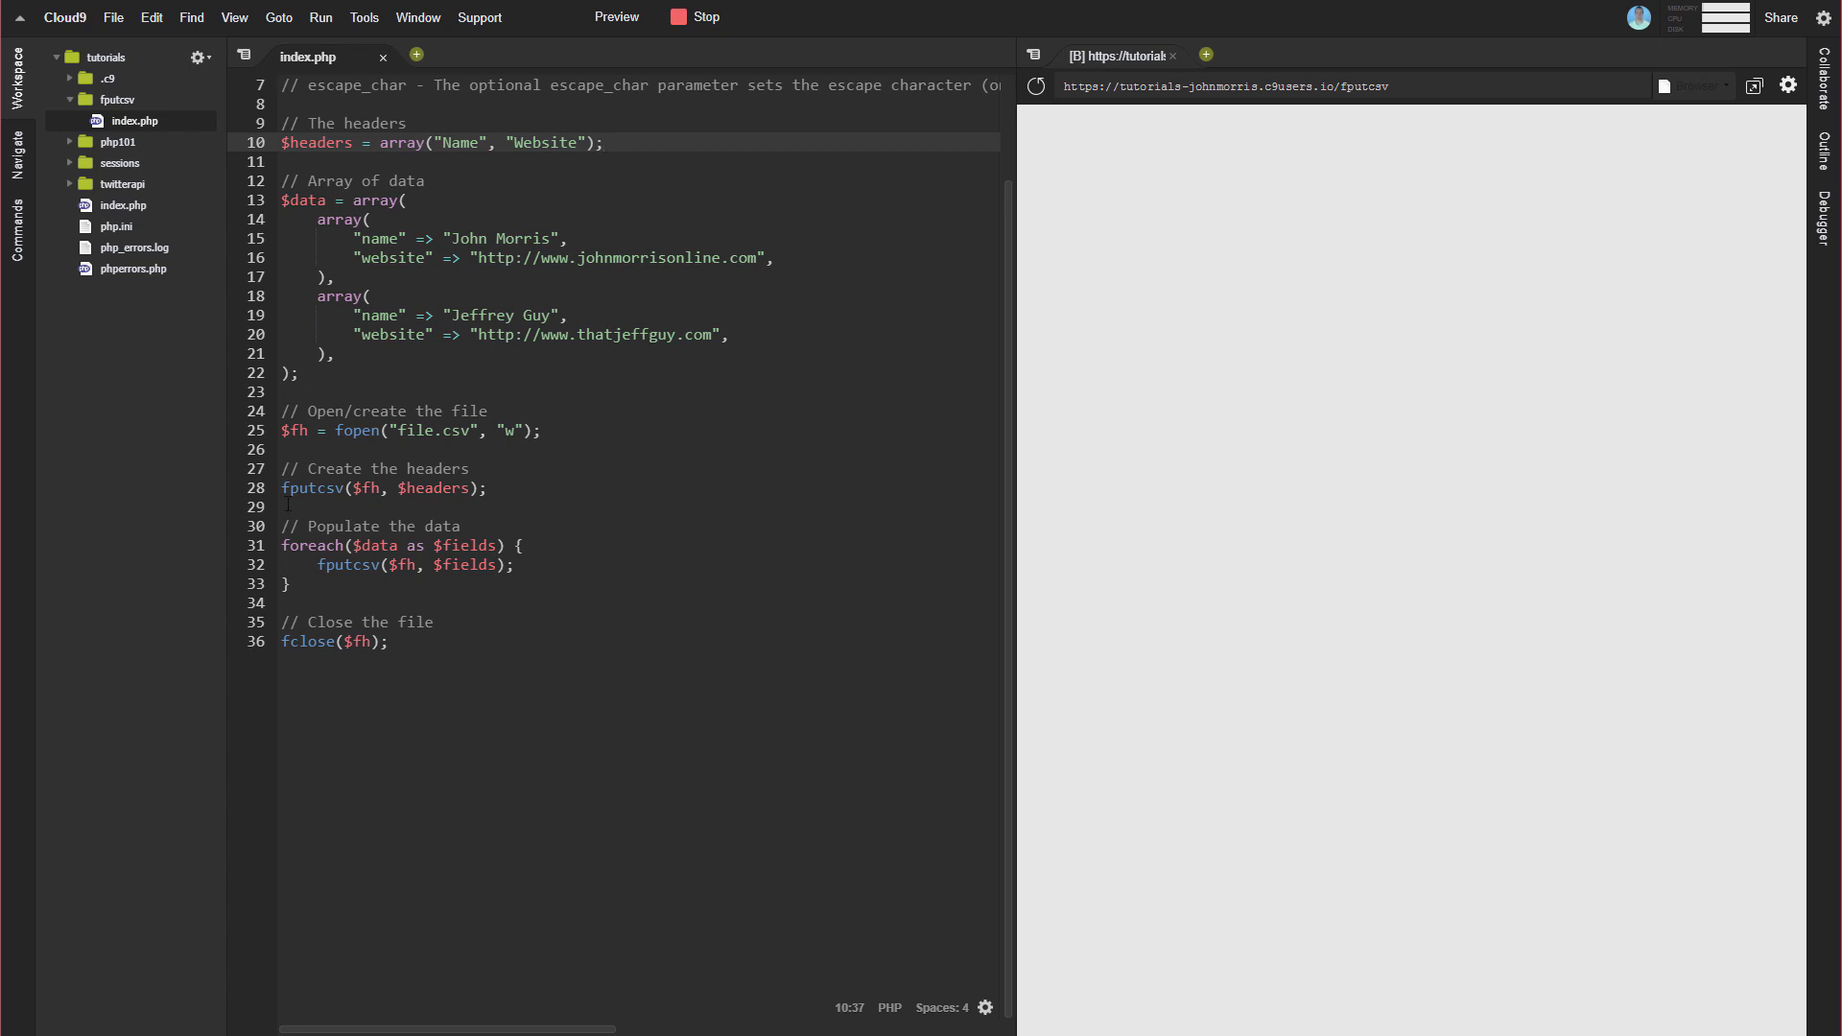
double_click(347, 565)
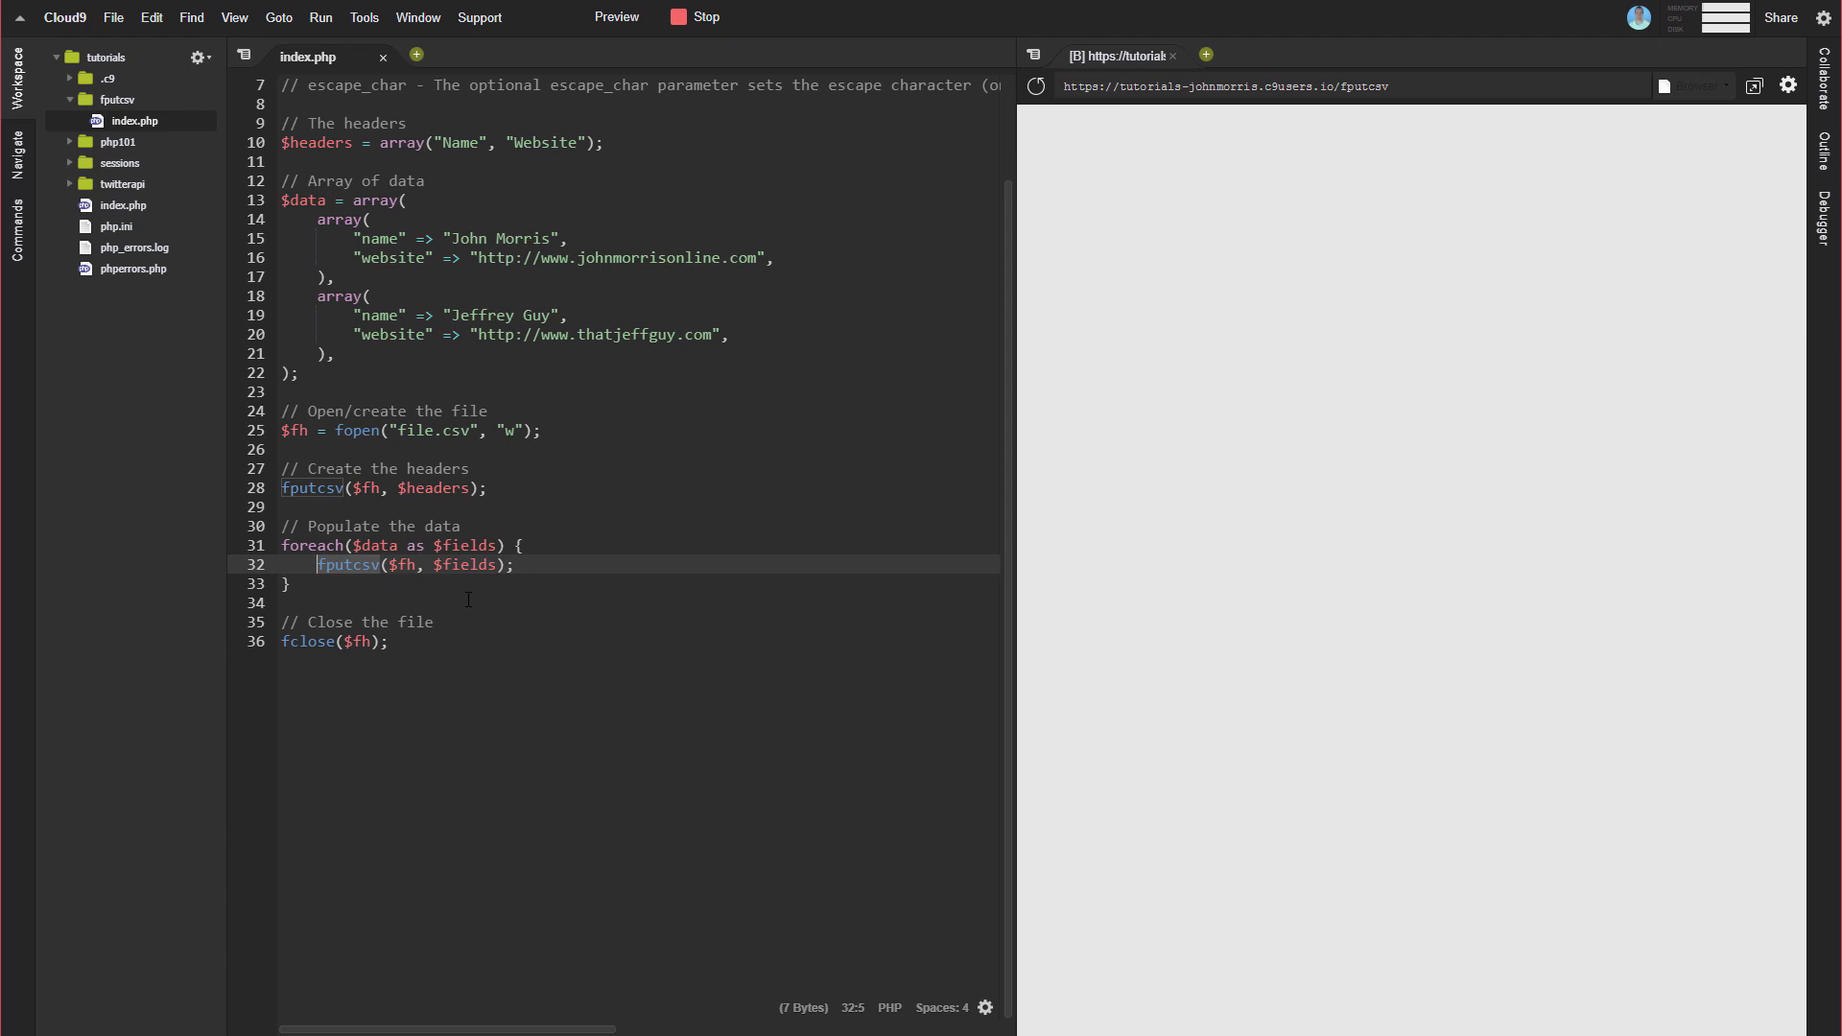
mouse_move(431, 655)
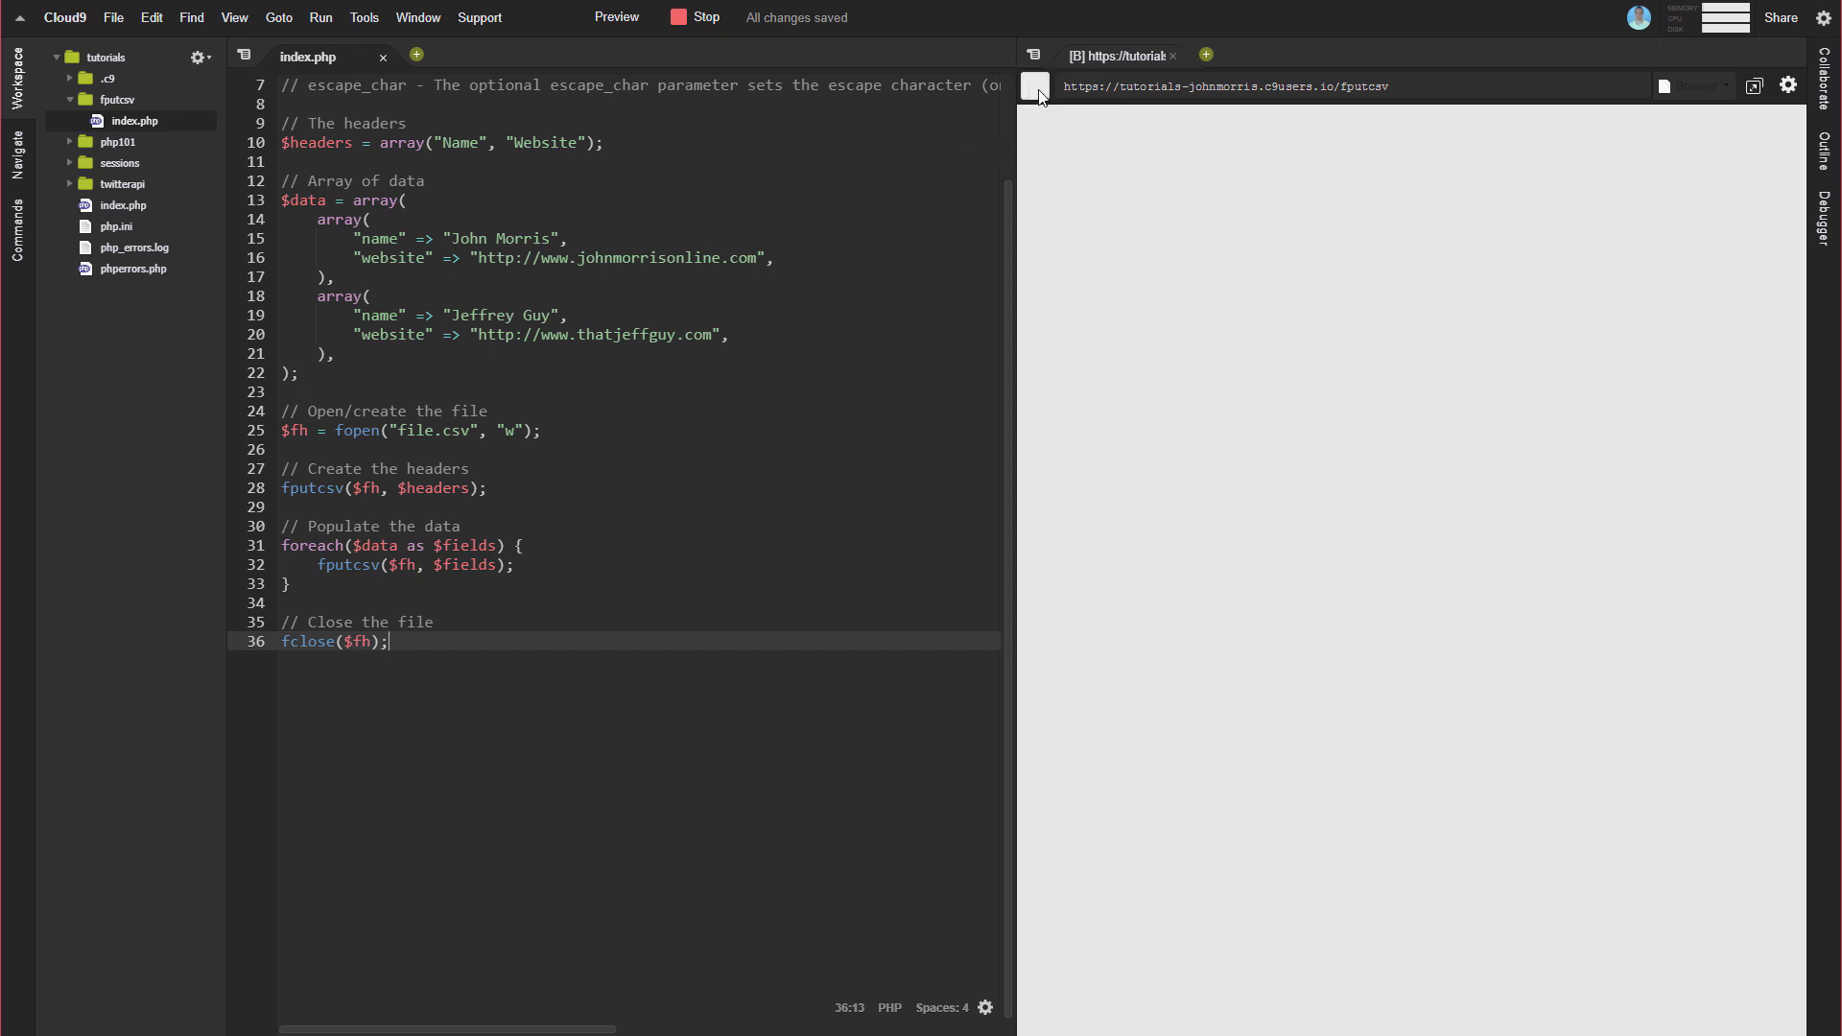
- Reload the preview to run index.php, then select the generated file.csv in the tree
left_click(1035, 85)
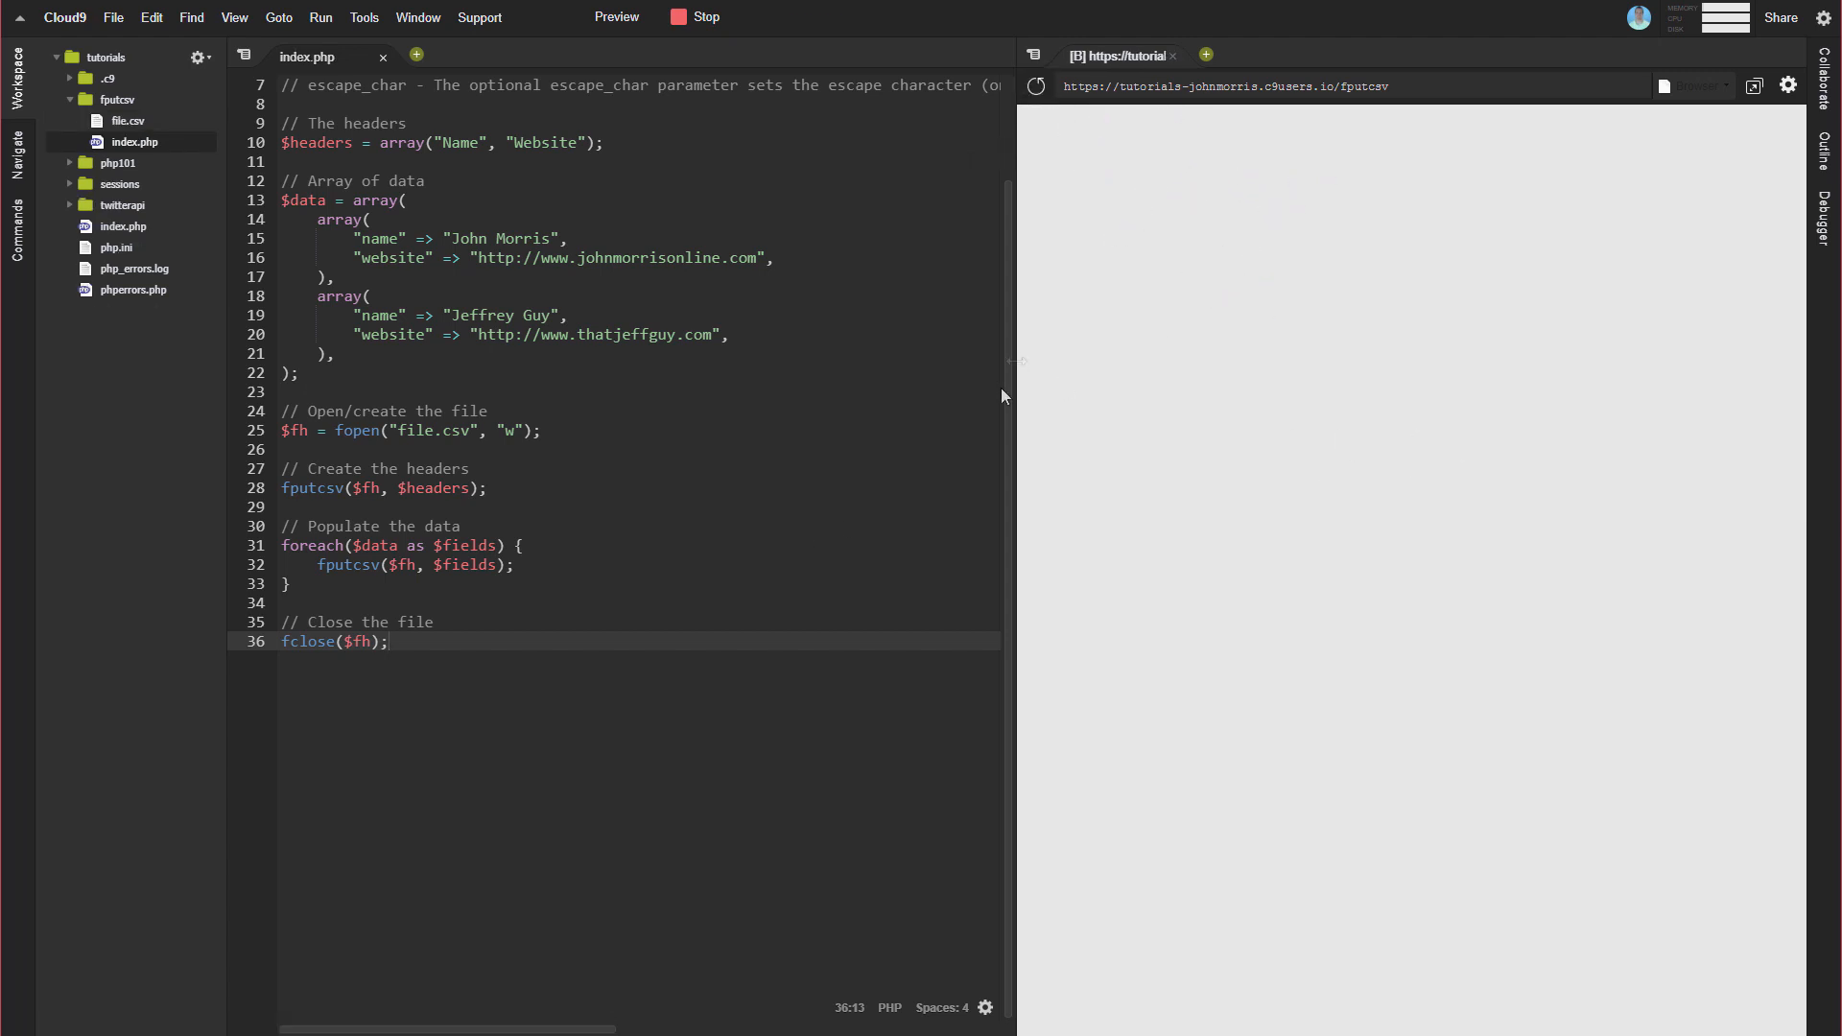
left_click(126, 121)
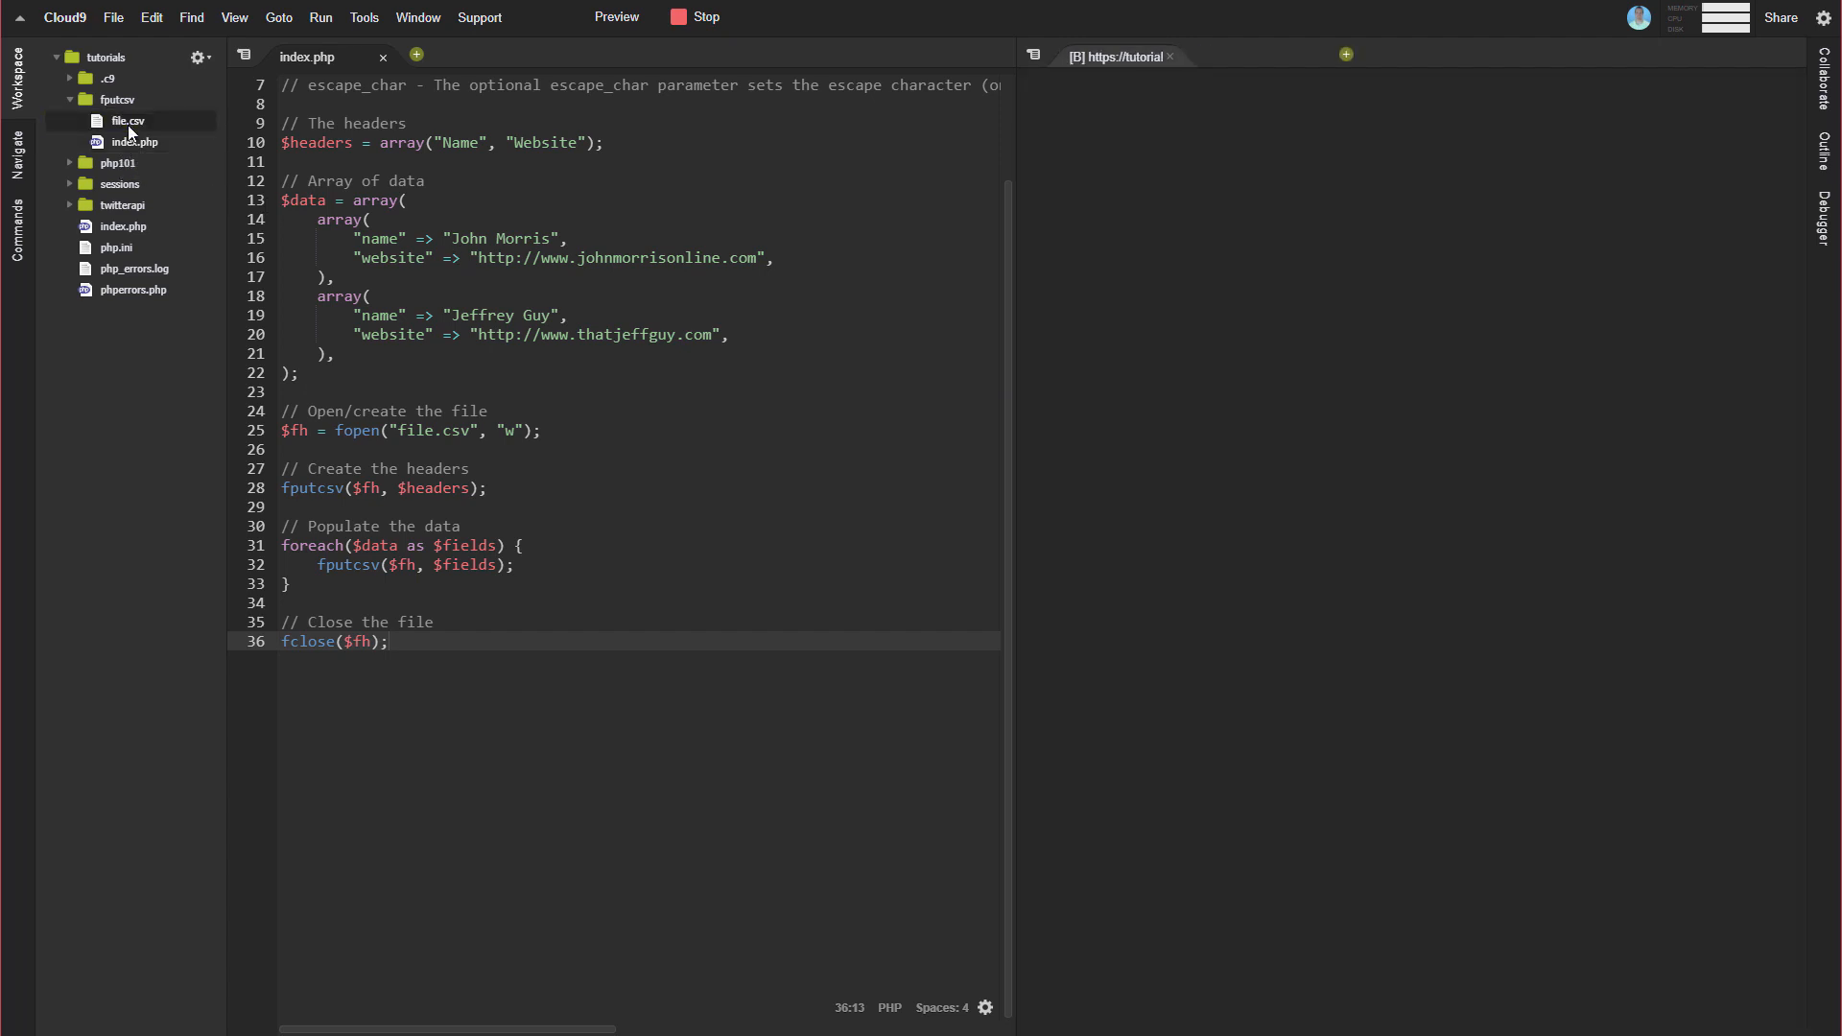
- Open file.csv to view the Name,Website header and two quoted data rows
double_click(126, 121)
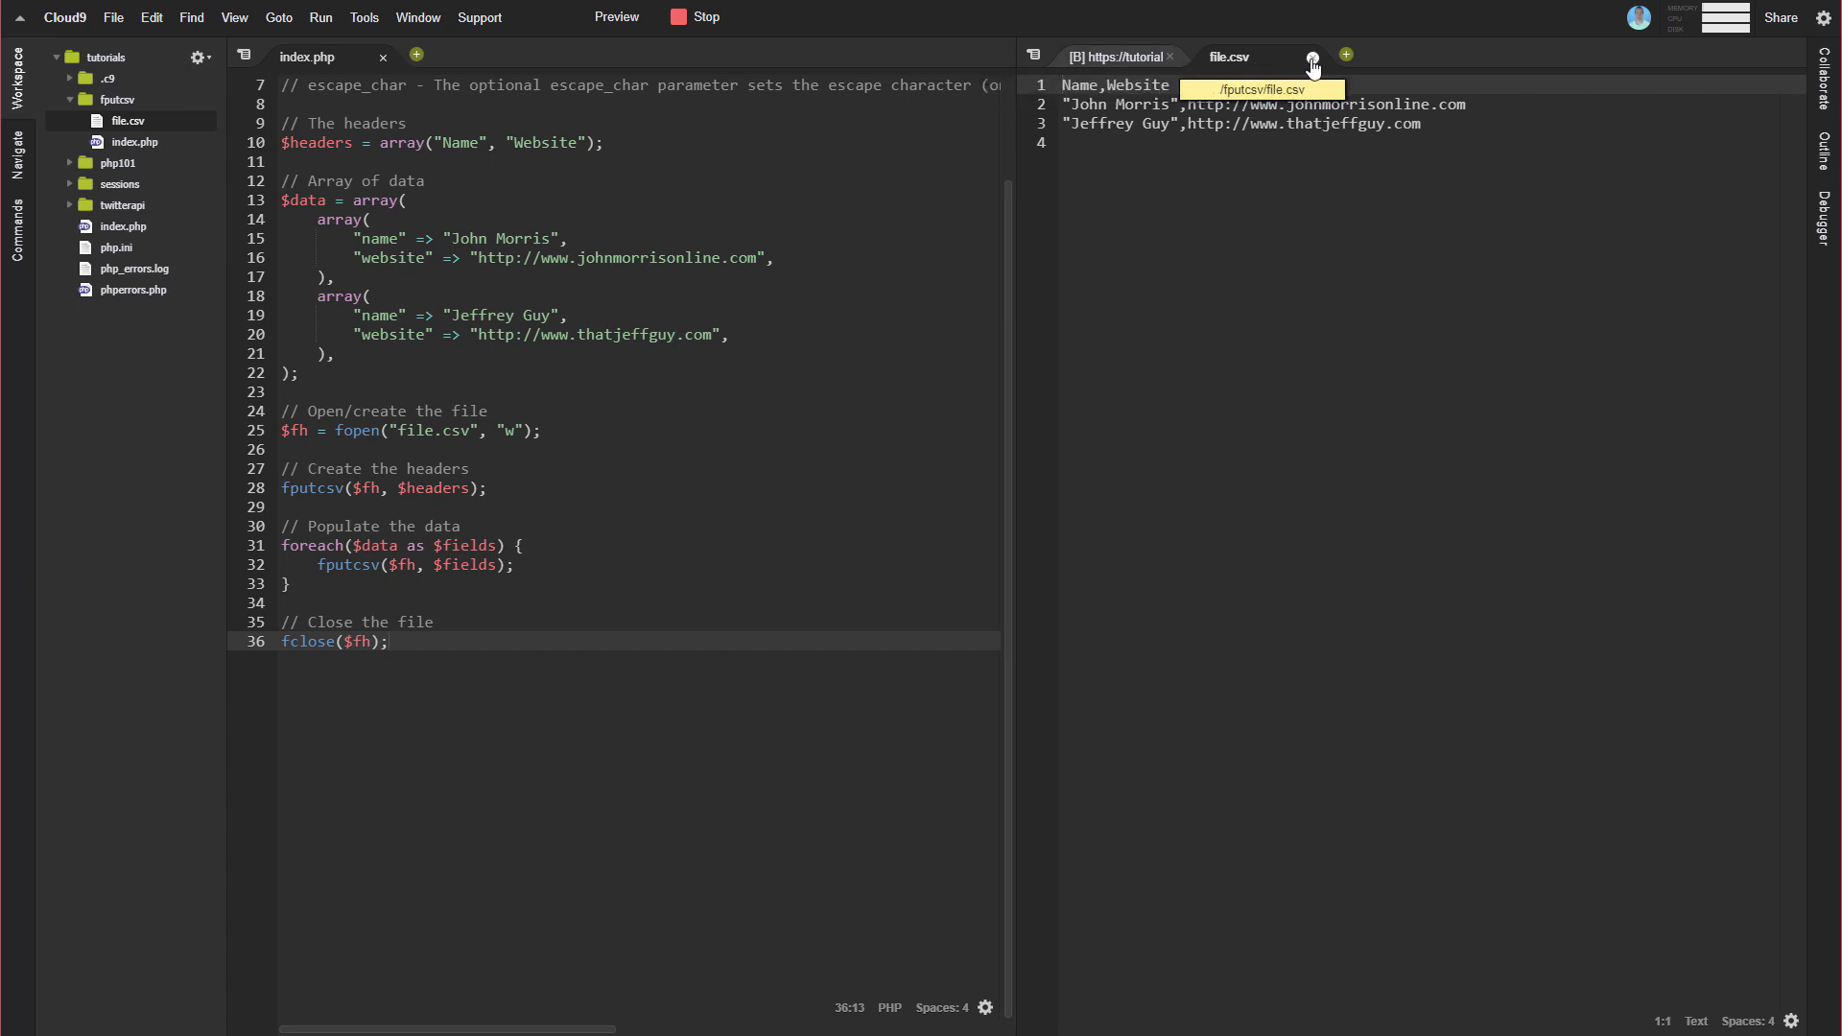
- Download file.csv from the workspace tree and save it to the Desktop
right_click(126, 121)
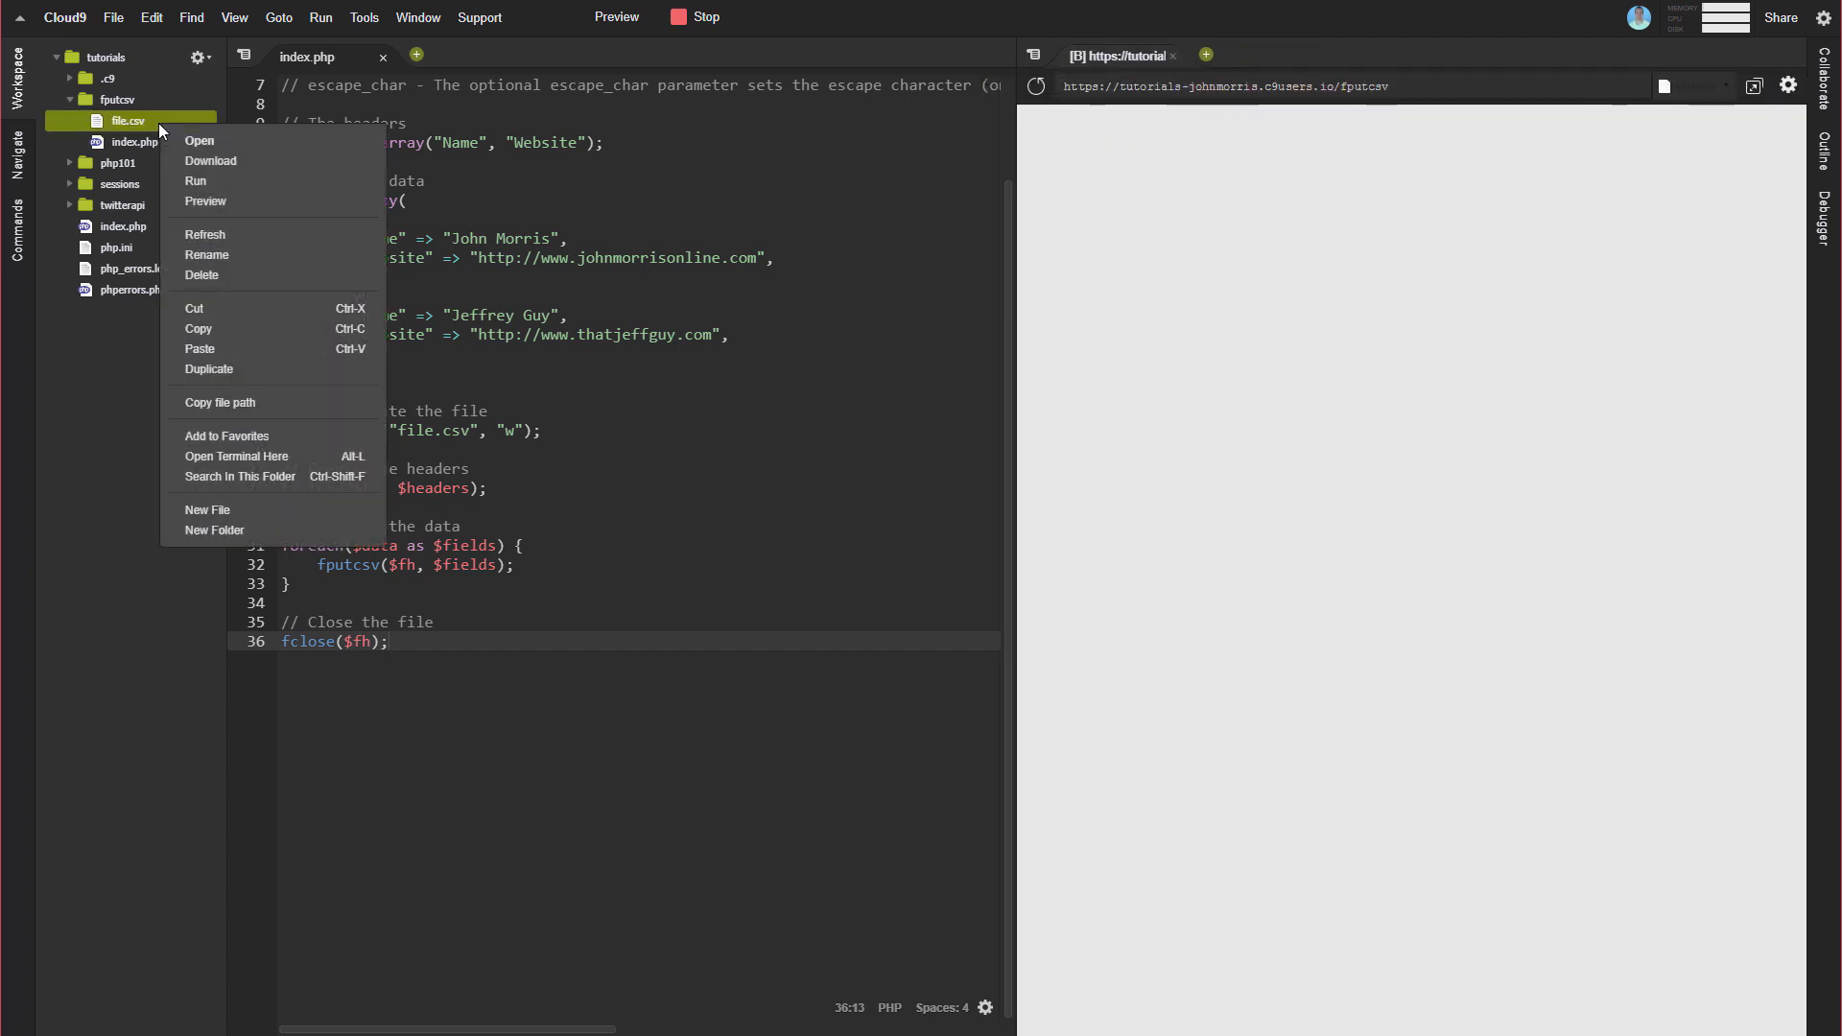
left_click(210, 161)
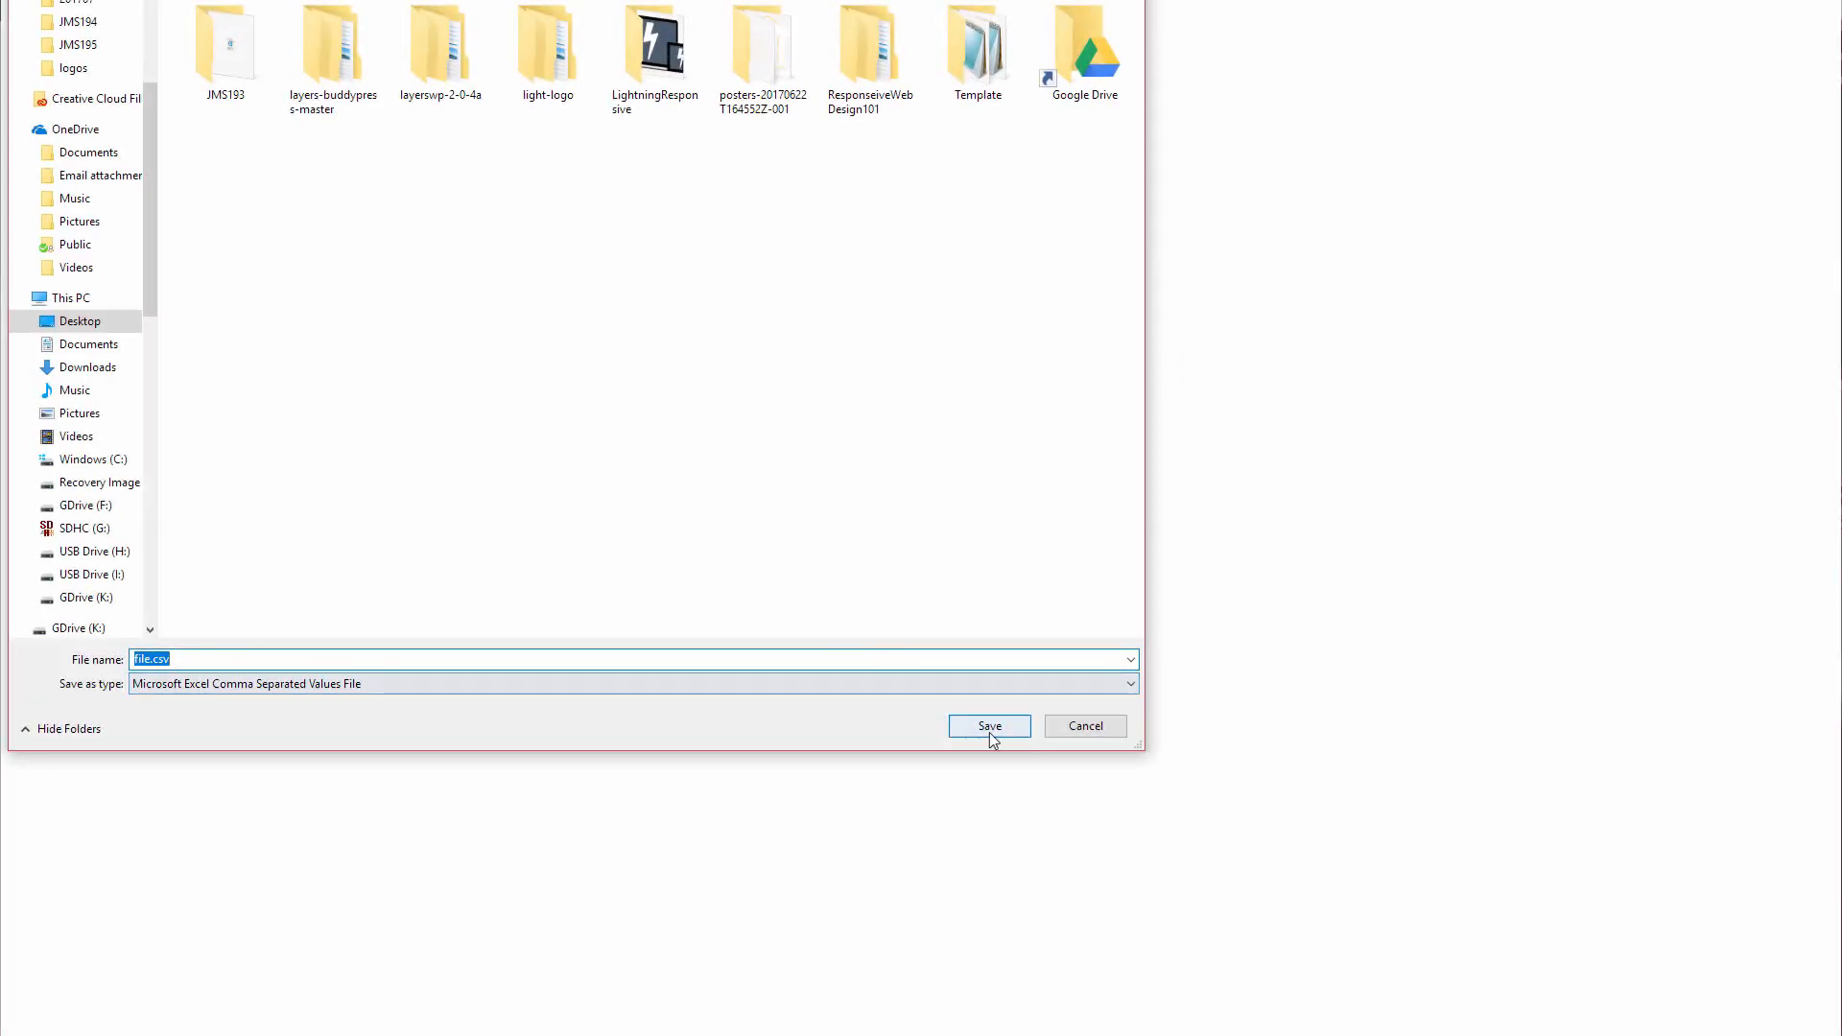
left_click(988, 726)
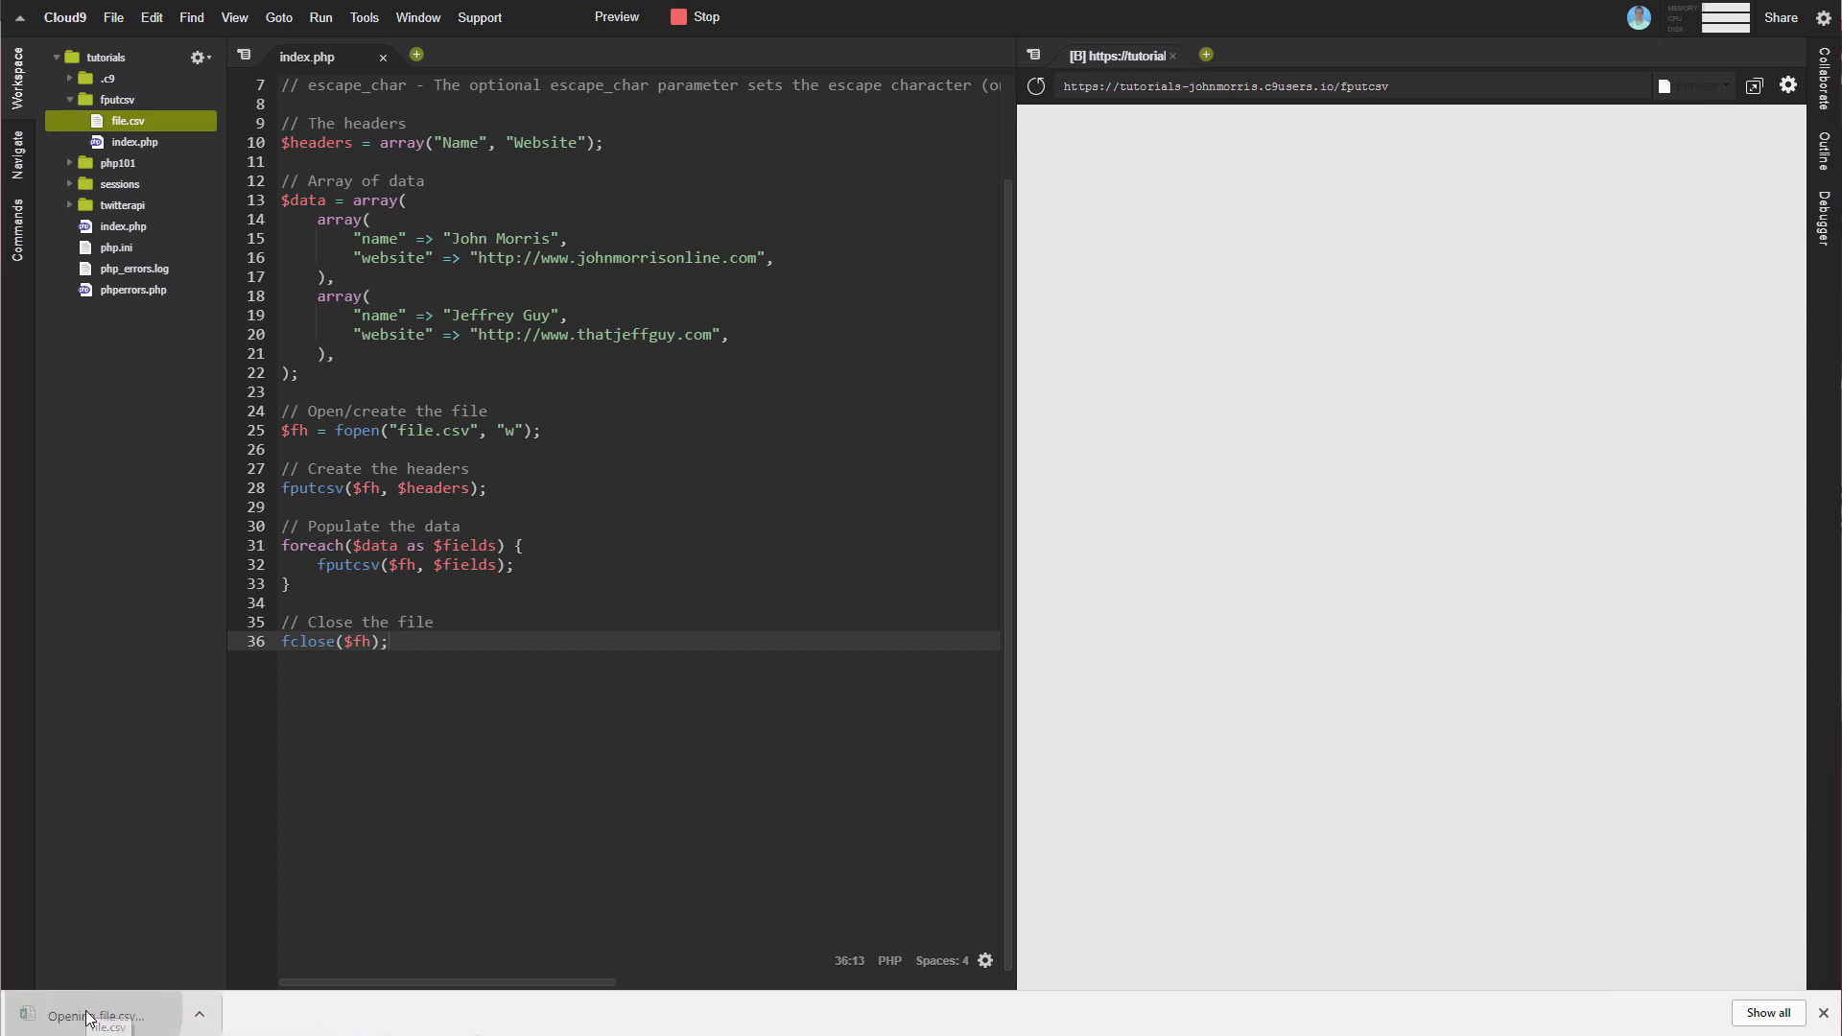
double_click(126, 120)
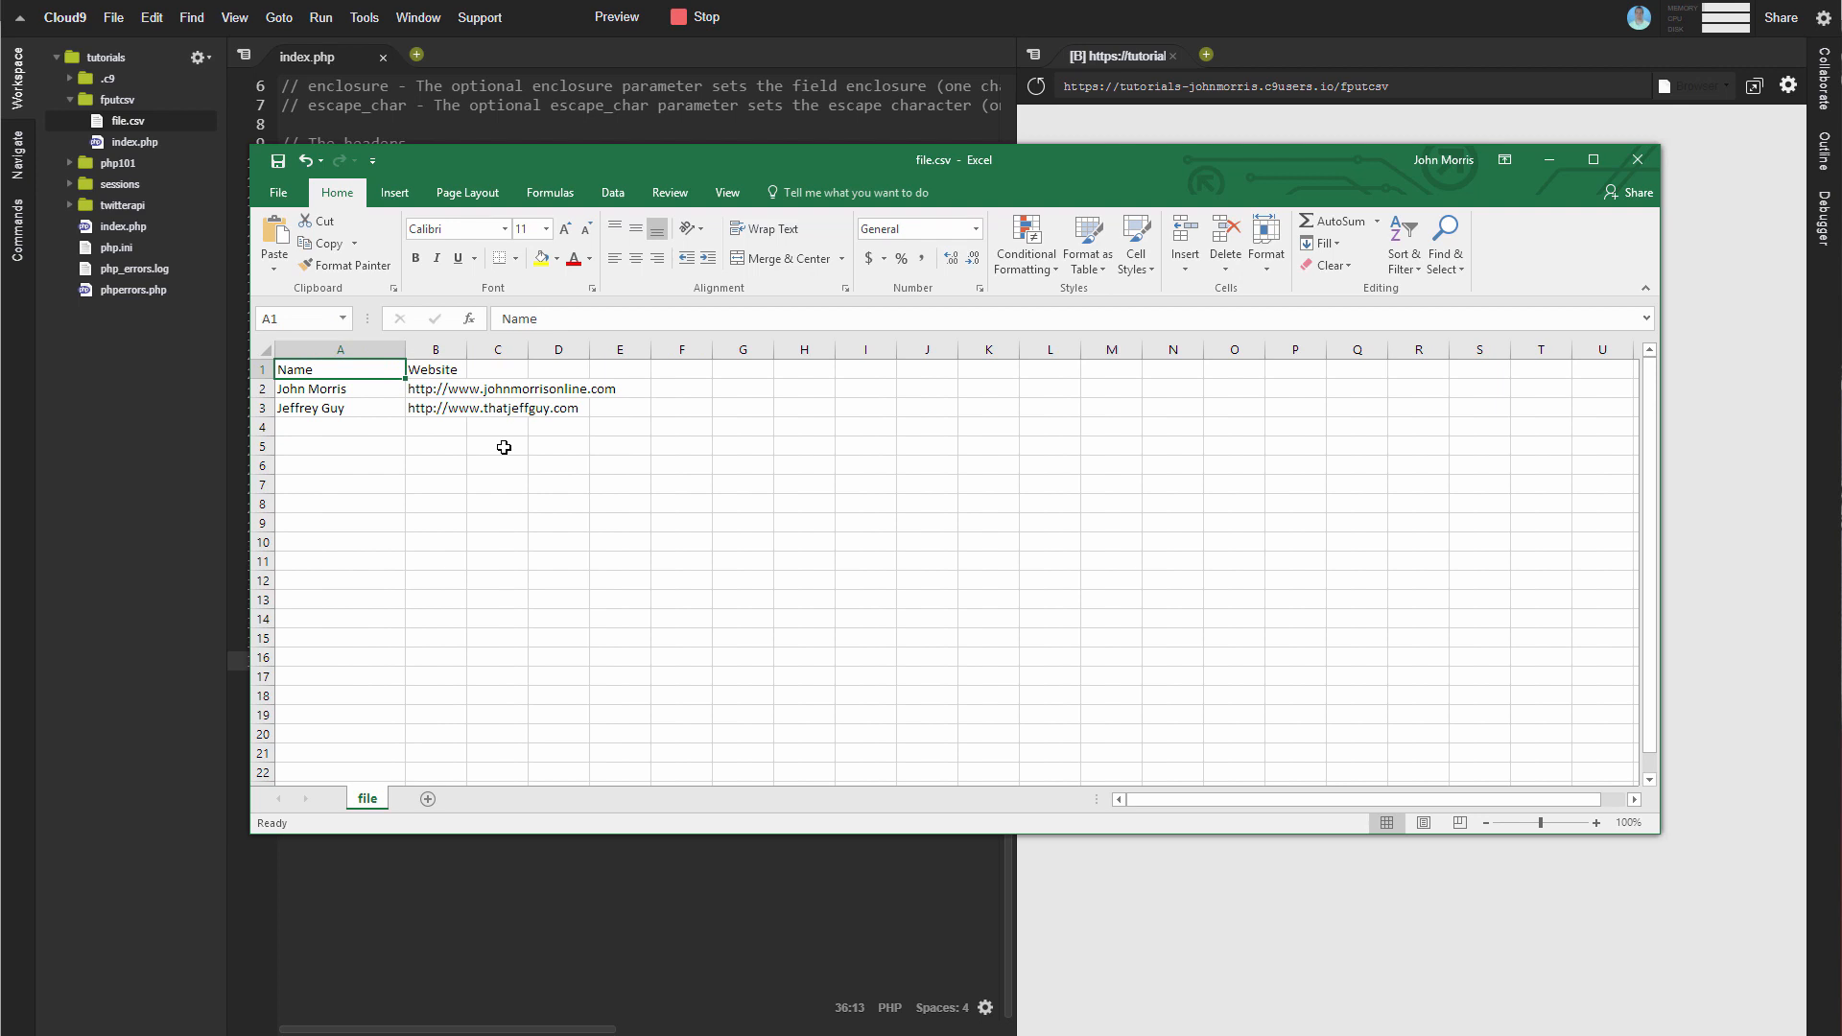
mouse_move(508, 387)
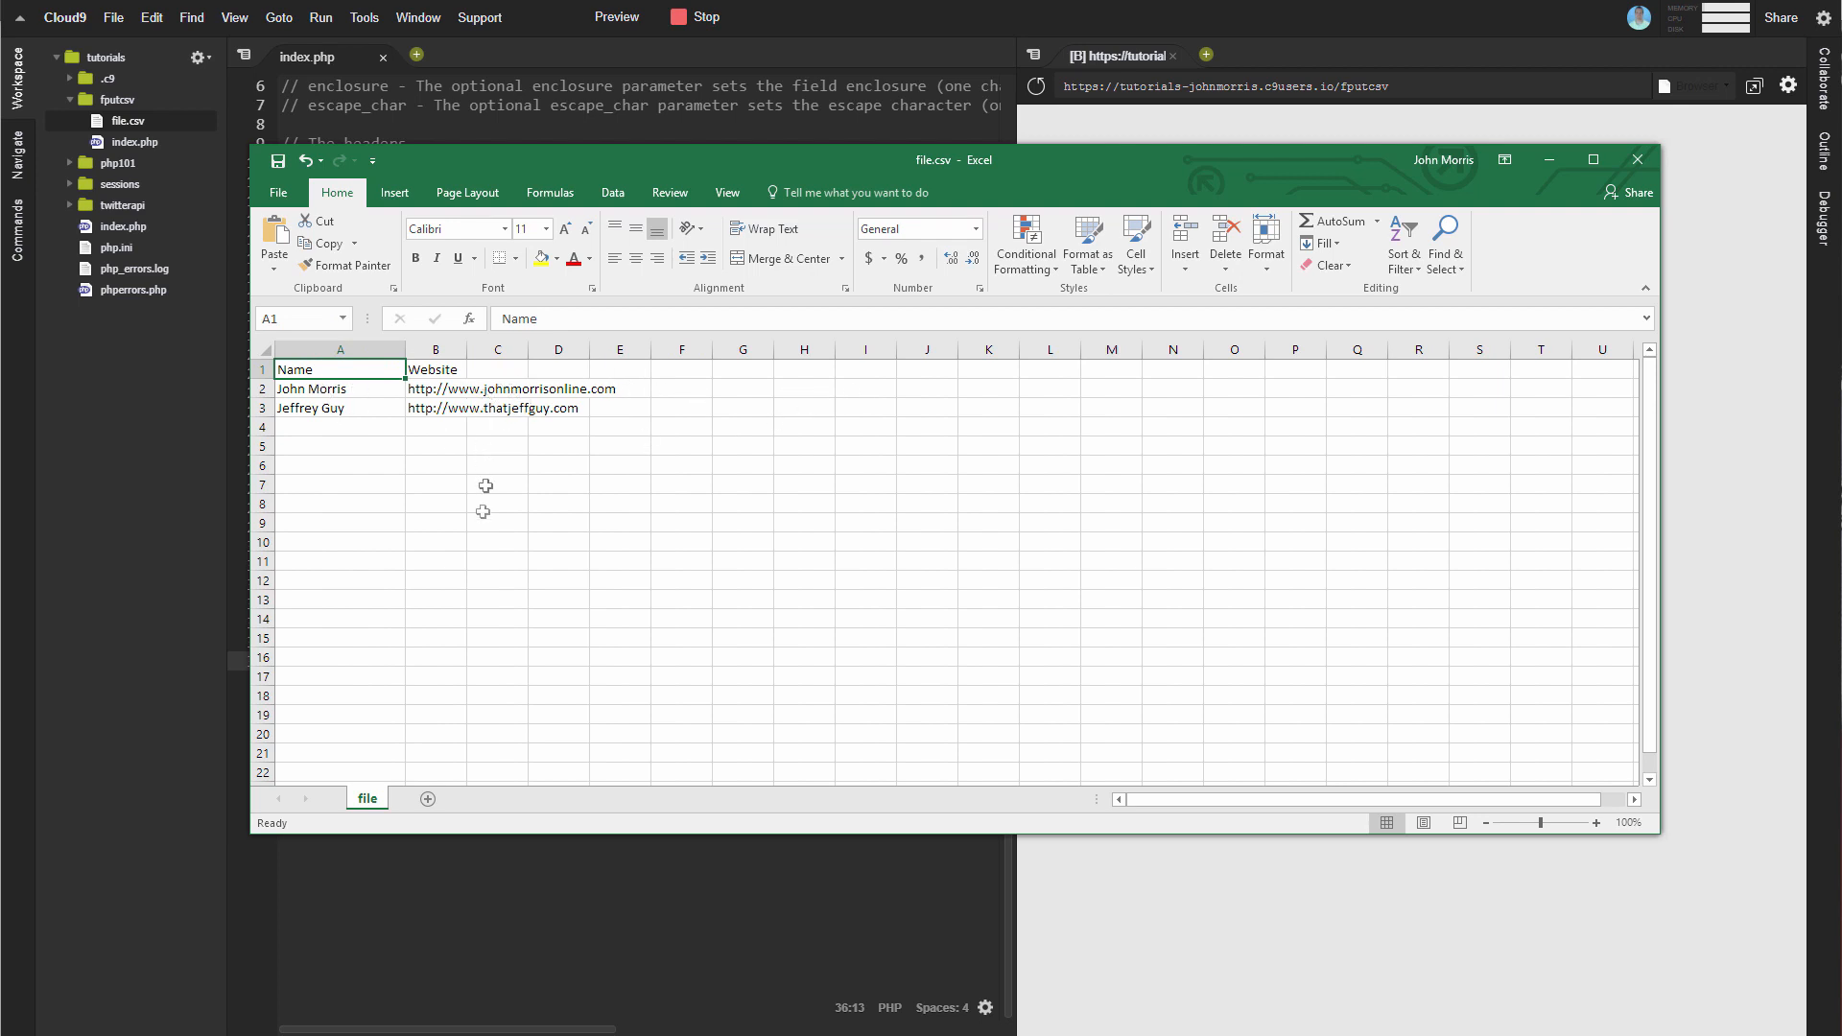
mouse_move(1194, 443)
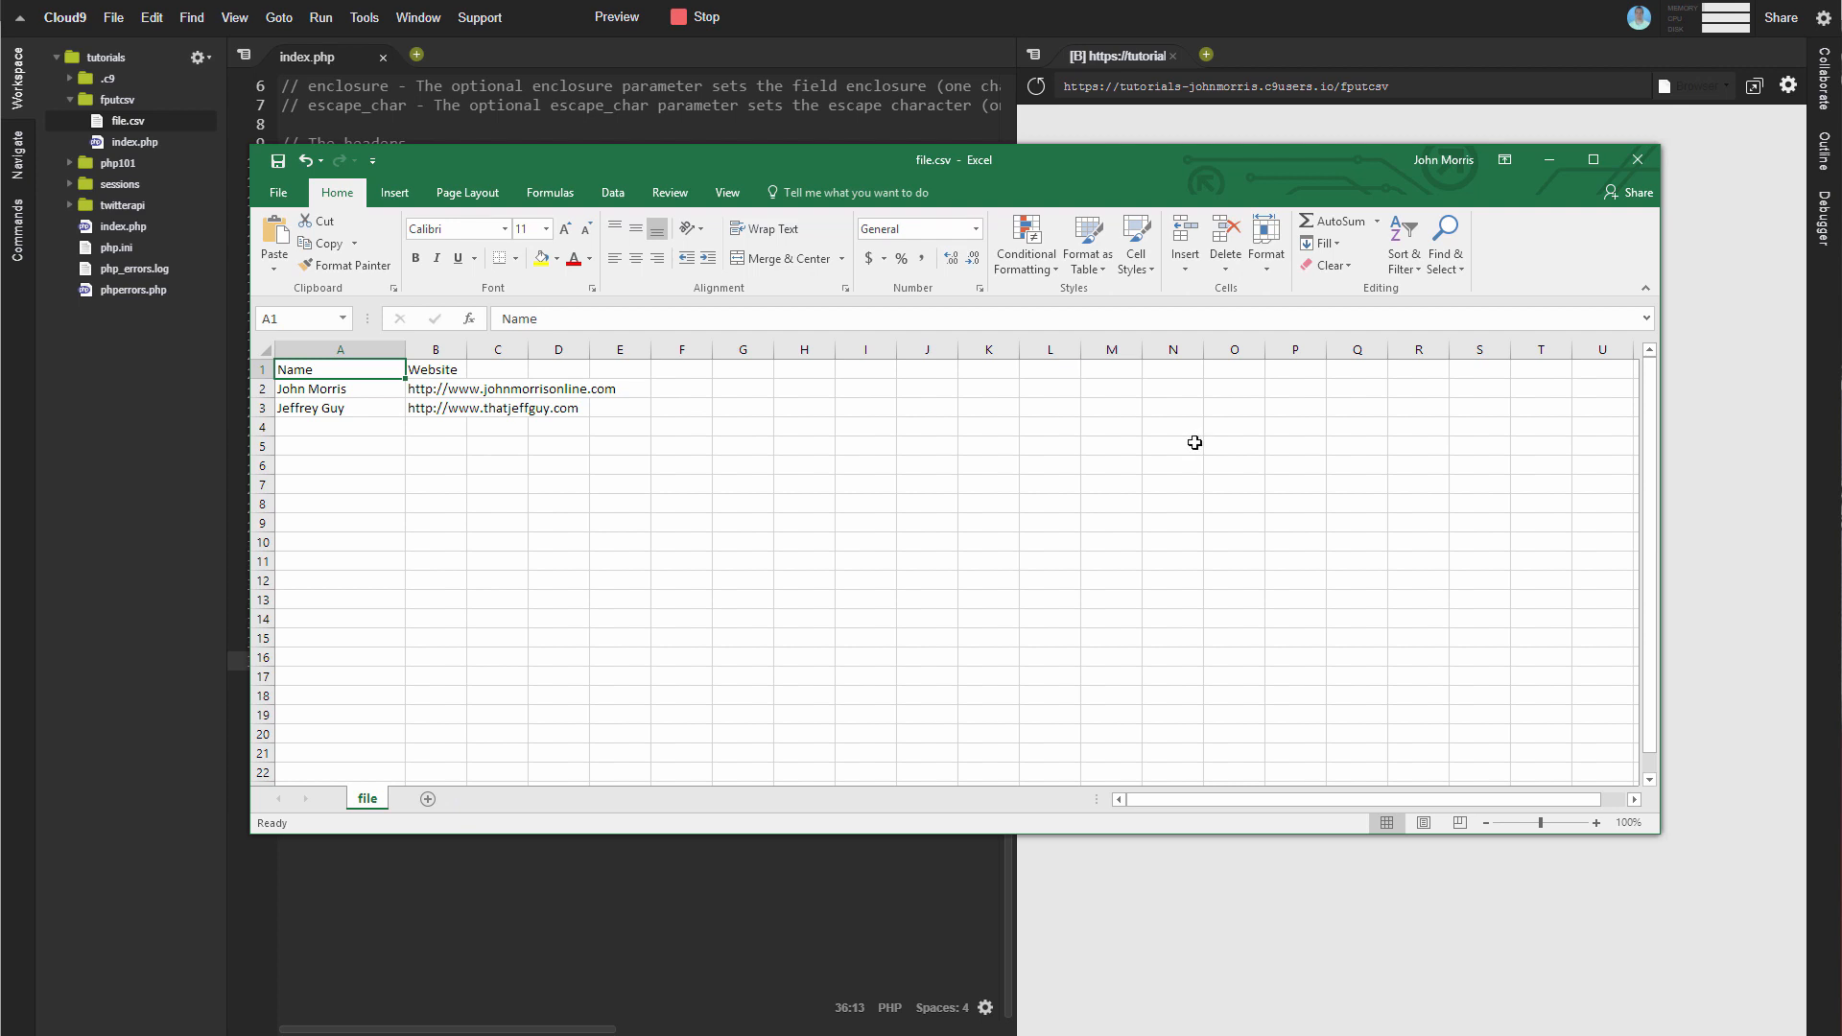
mouse_move(1697, 188)
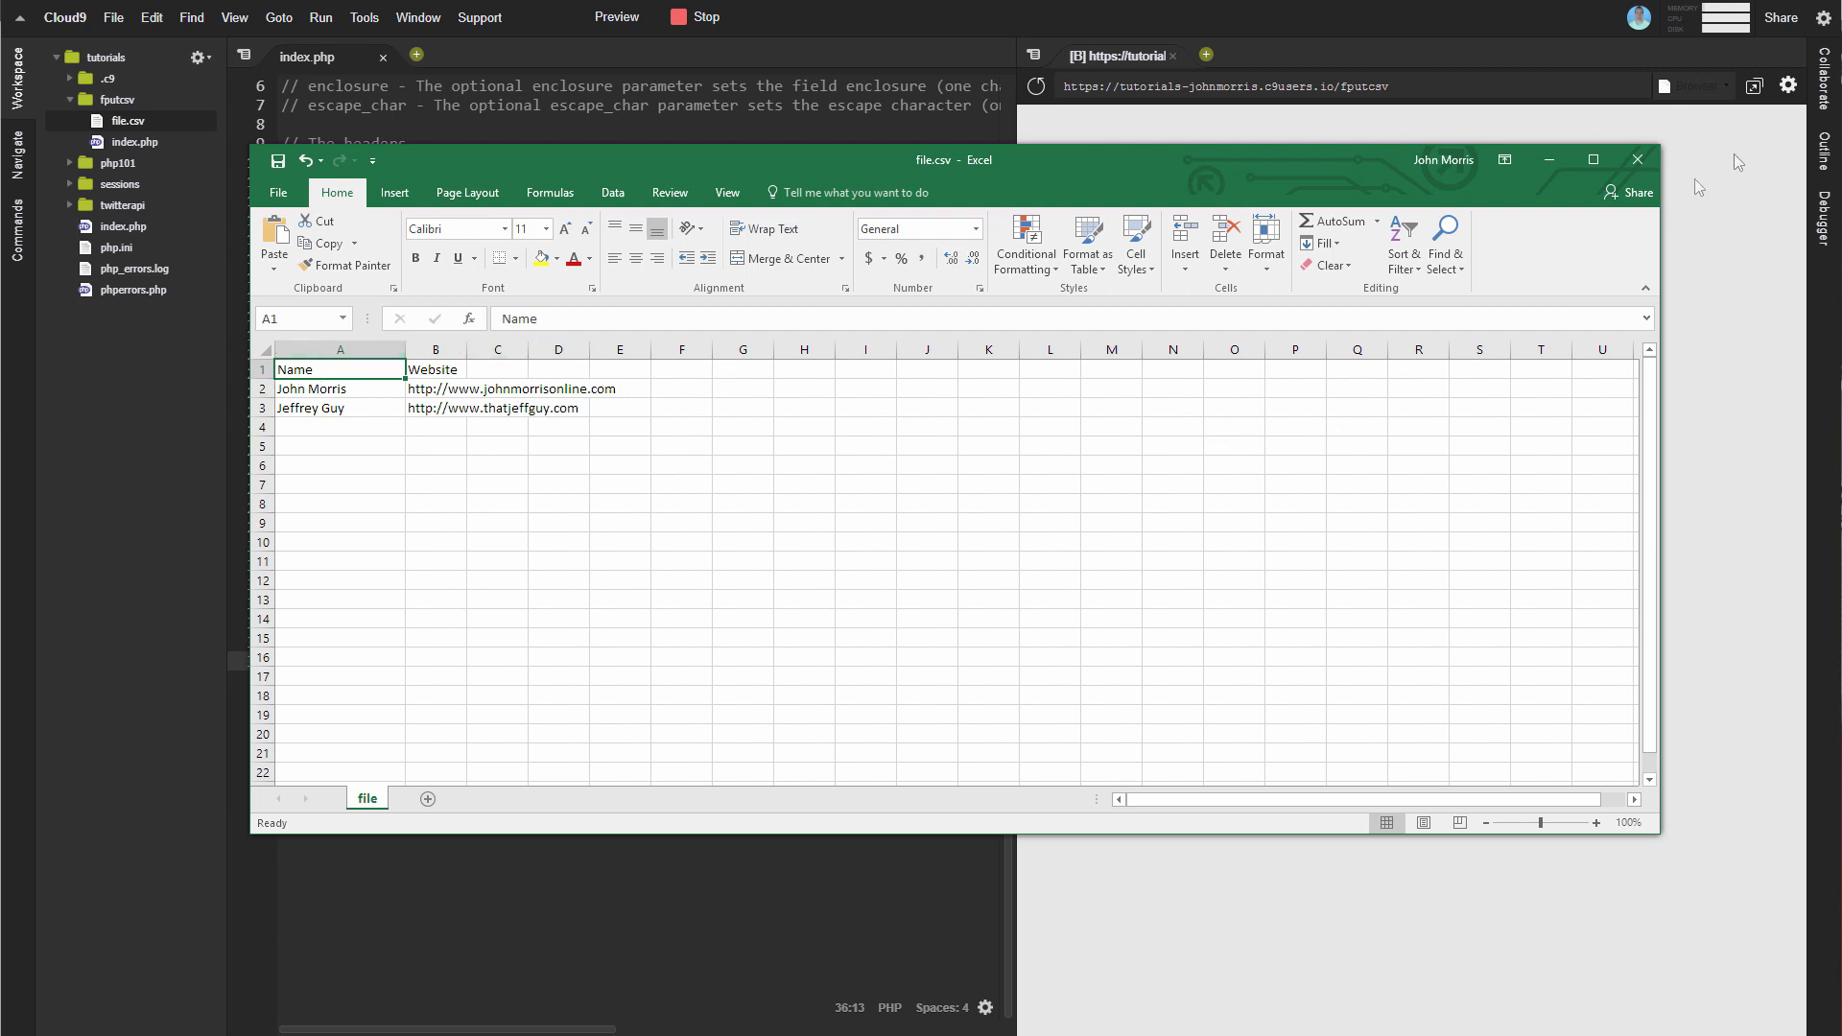
left_click(1635, 160)
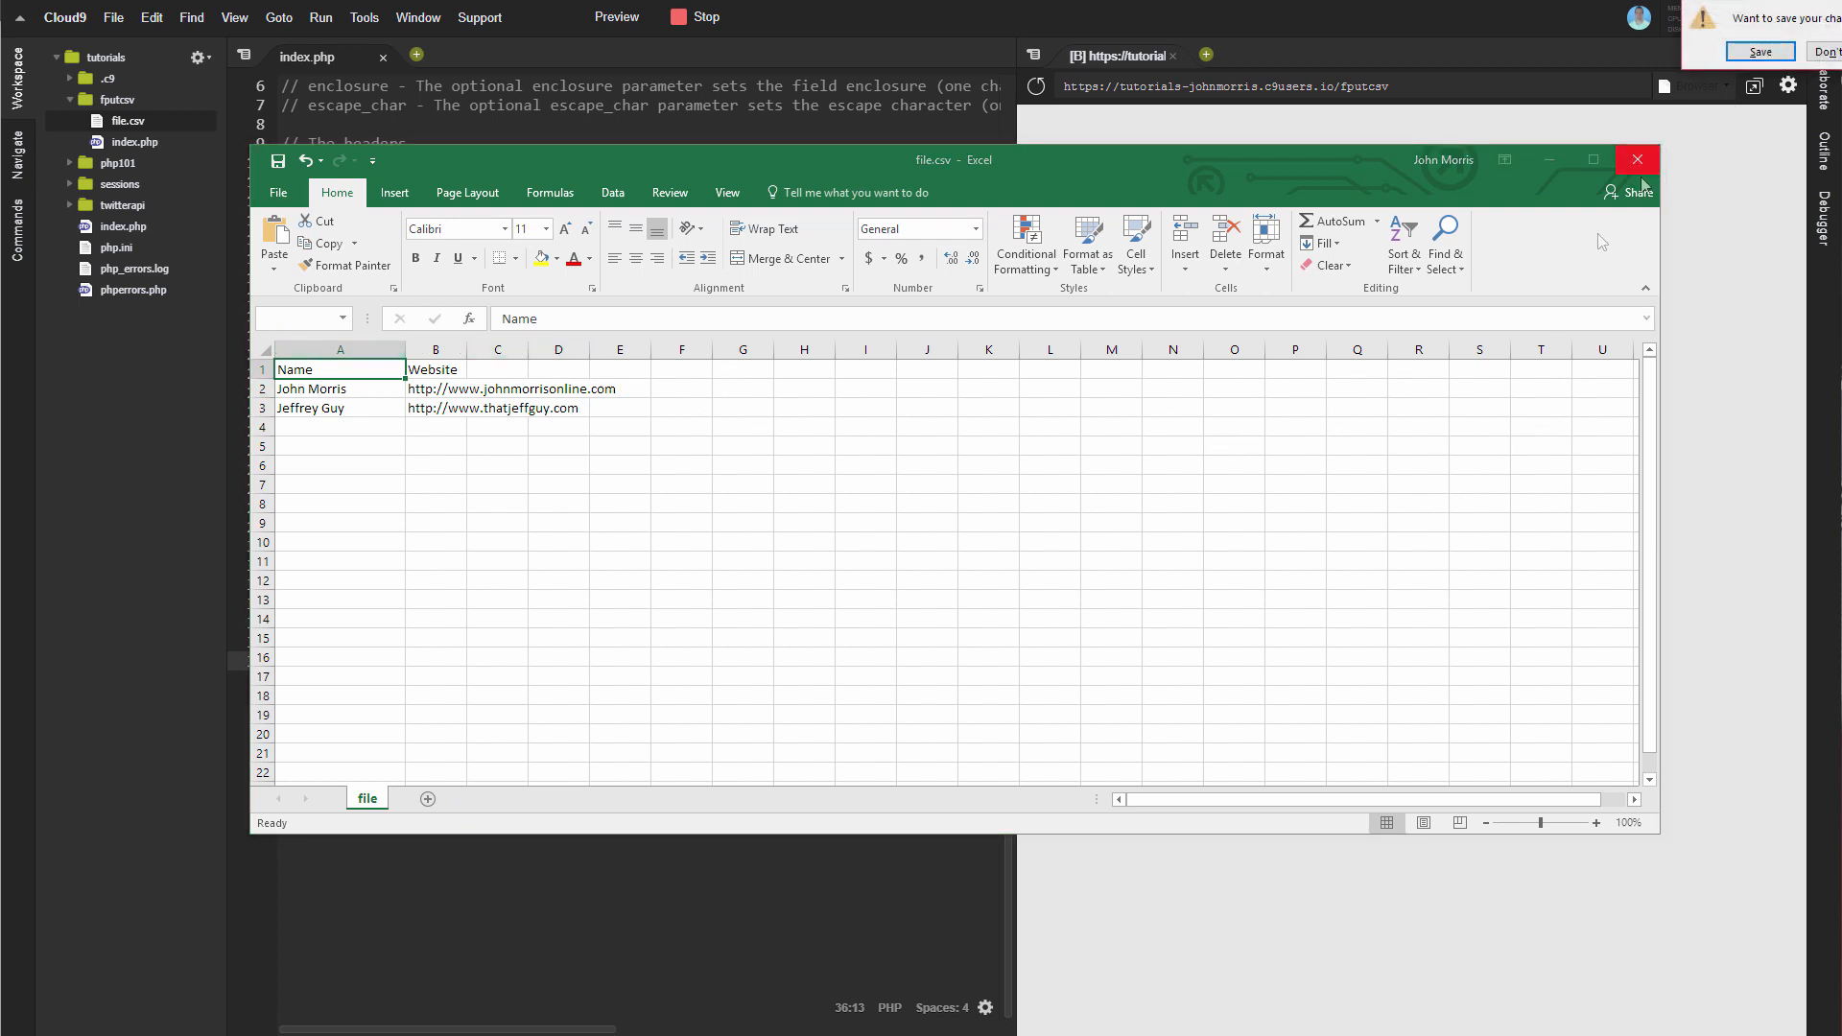
- Close the workbook without saving to return to Cloud9's index.php
left_click(1636, 161)
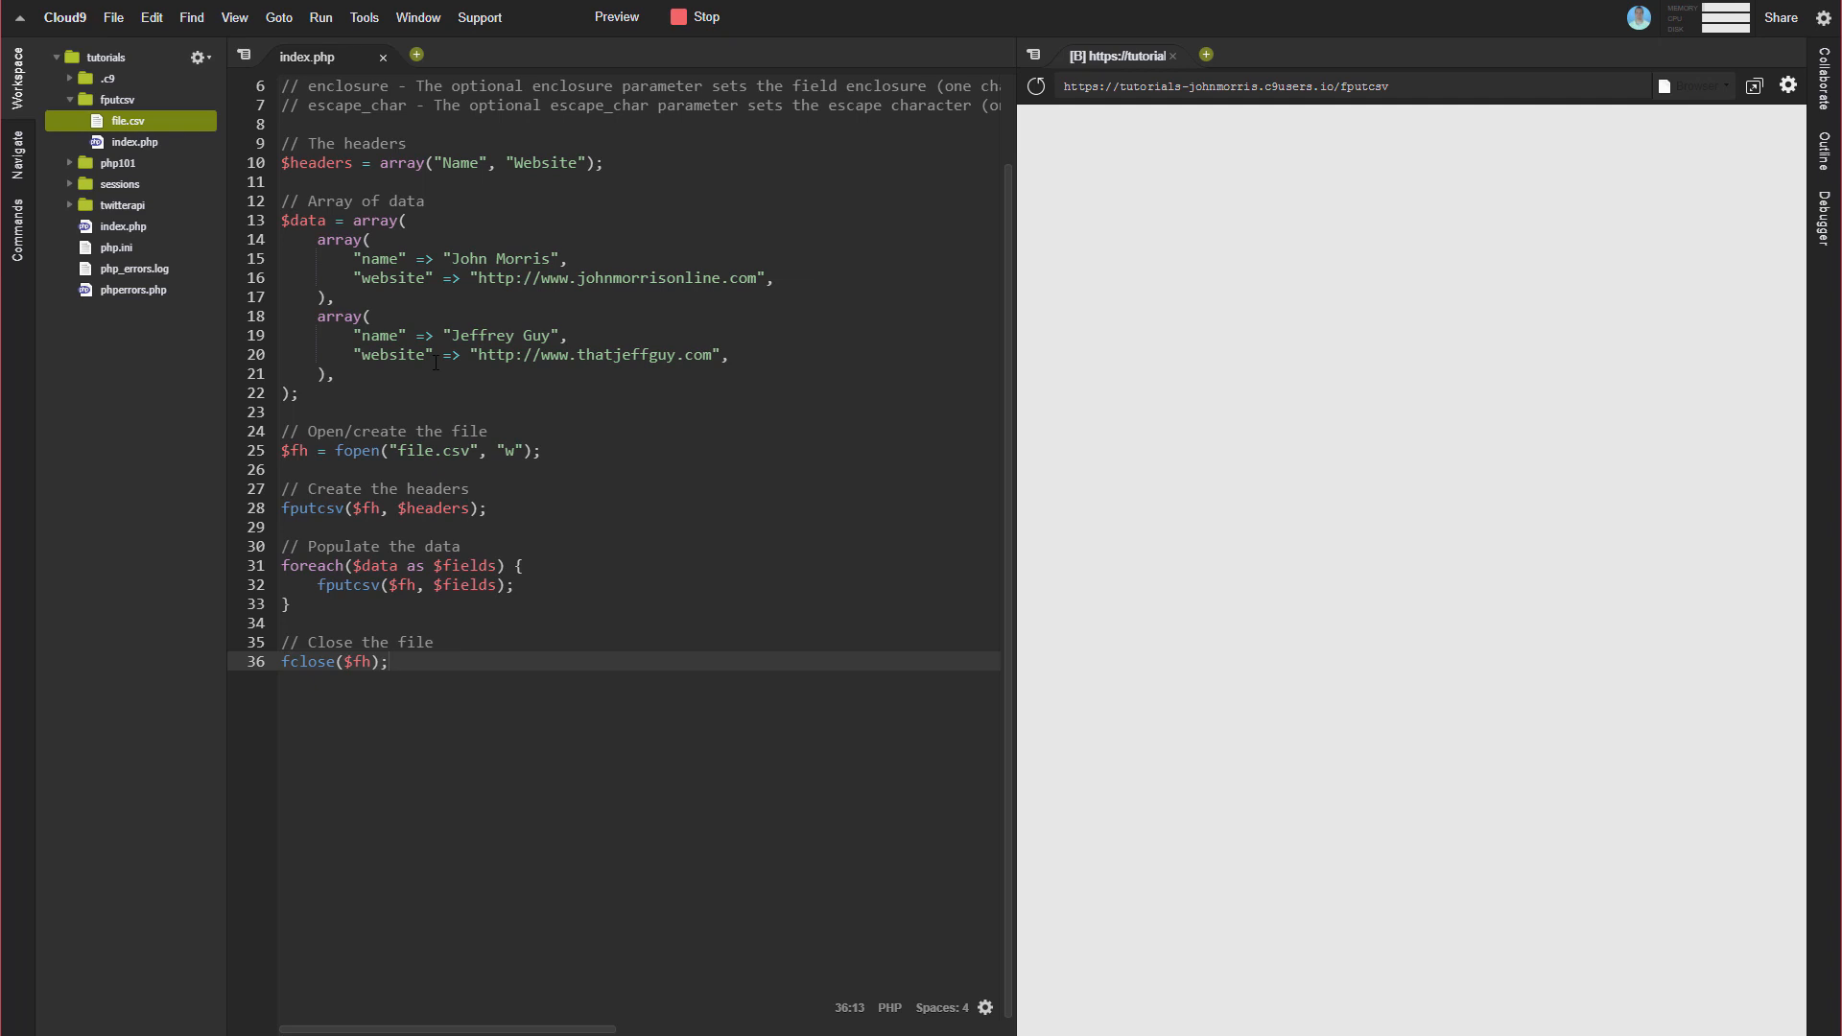
mouse_move(1251, 230)
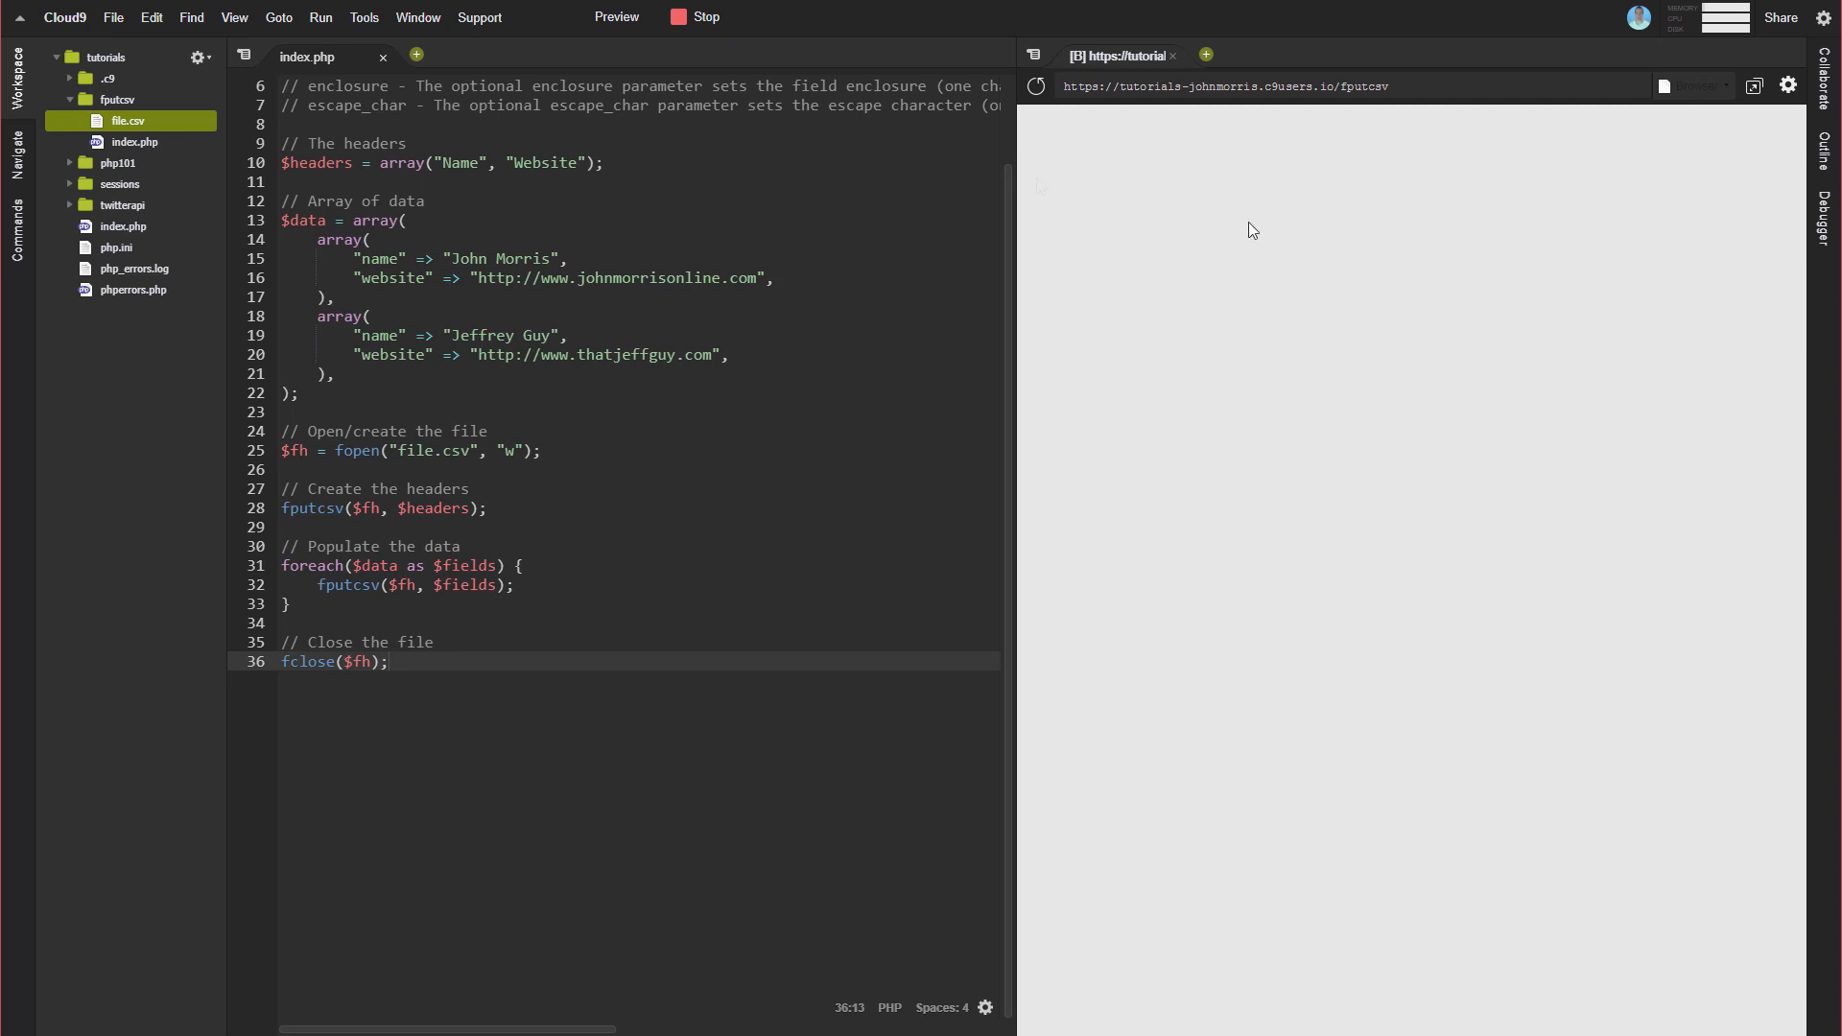